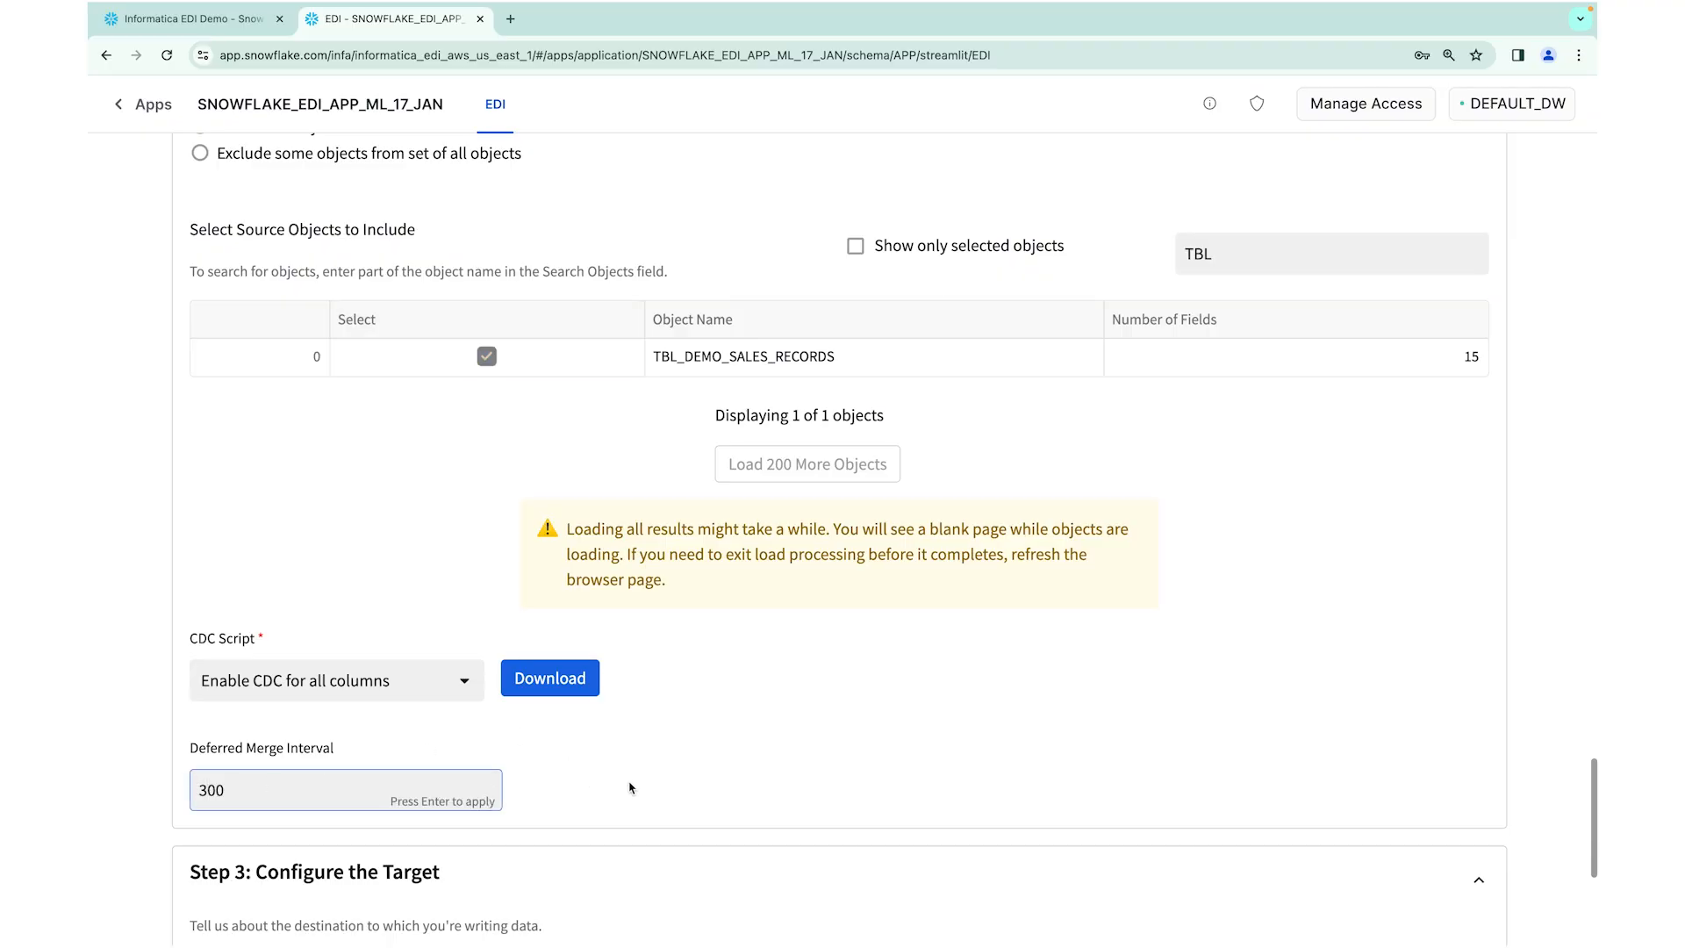
Enter DEMO_TEST as the target name prefix for the CODESCHEMA target
scroll(down, 3)
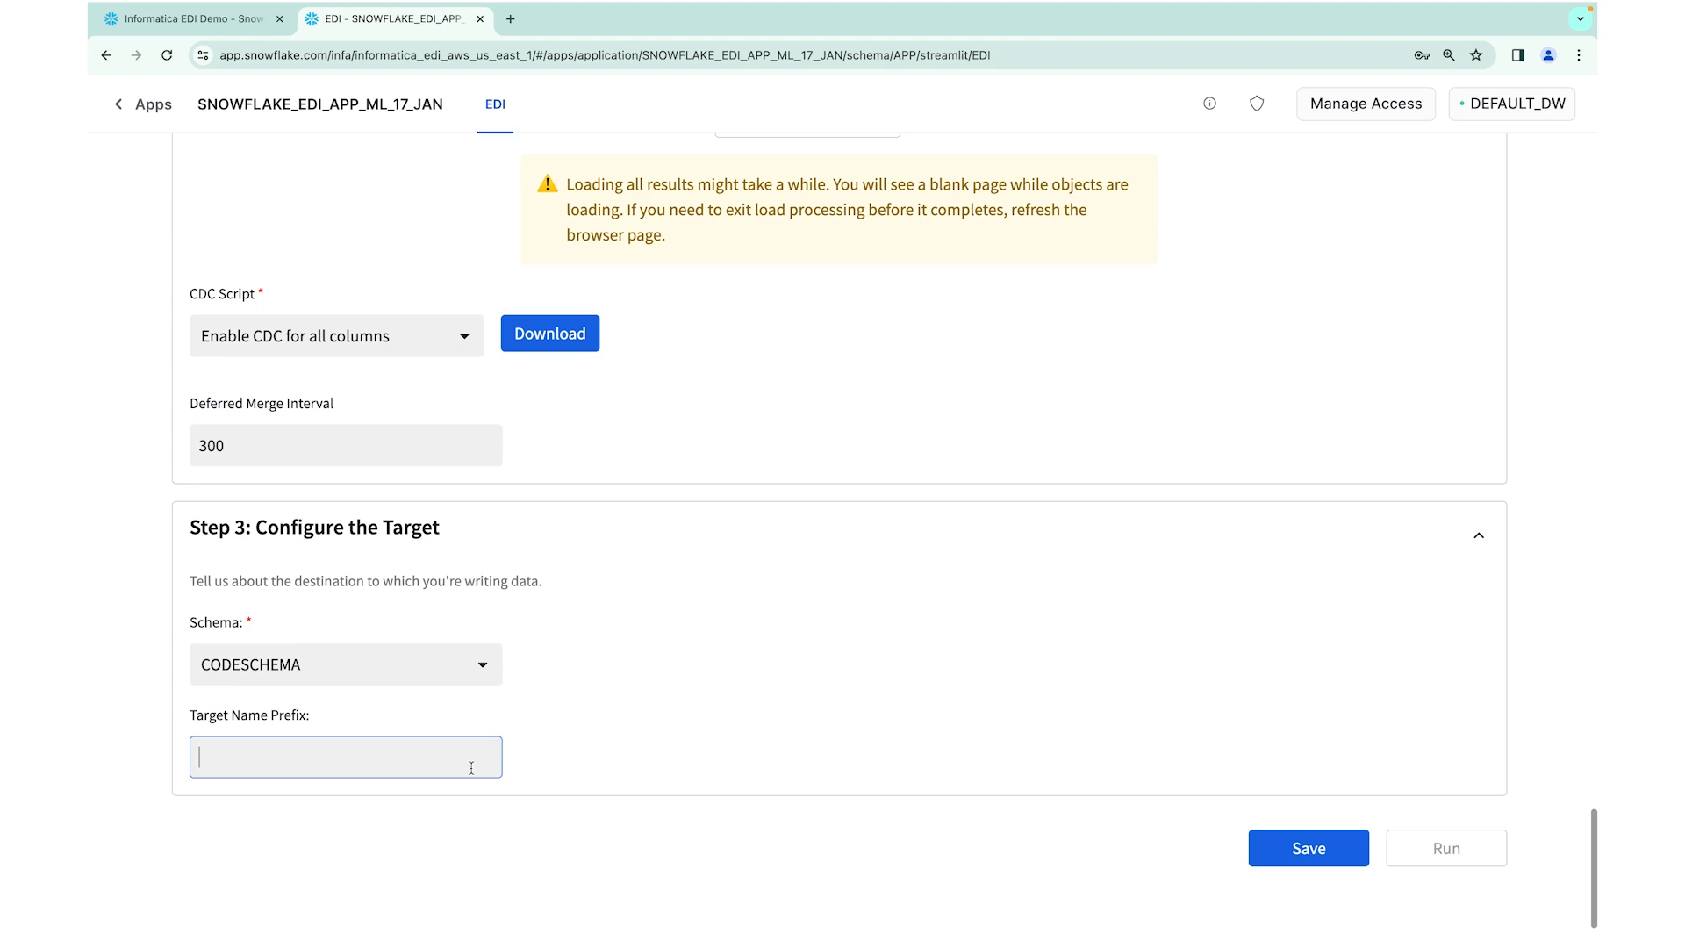
text(DEM)
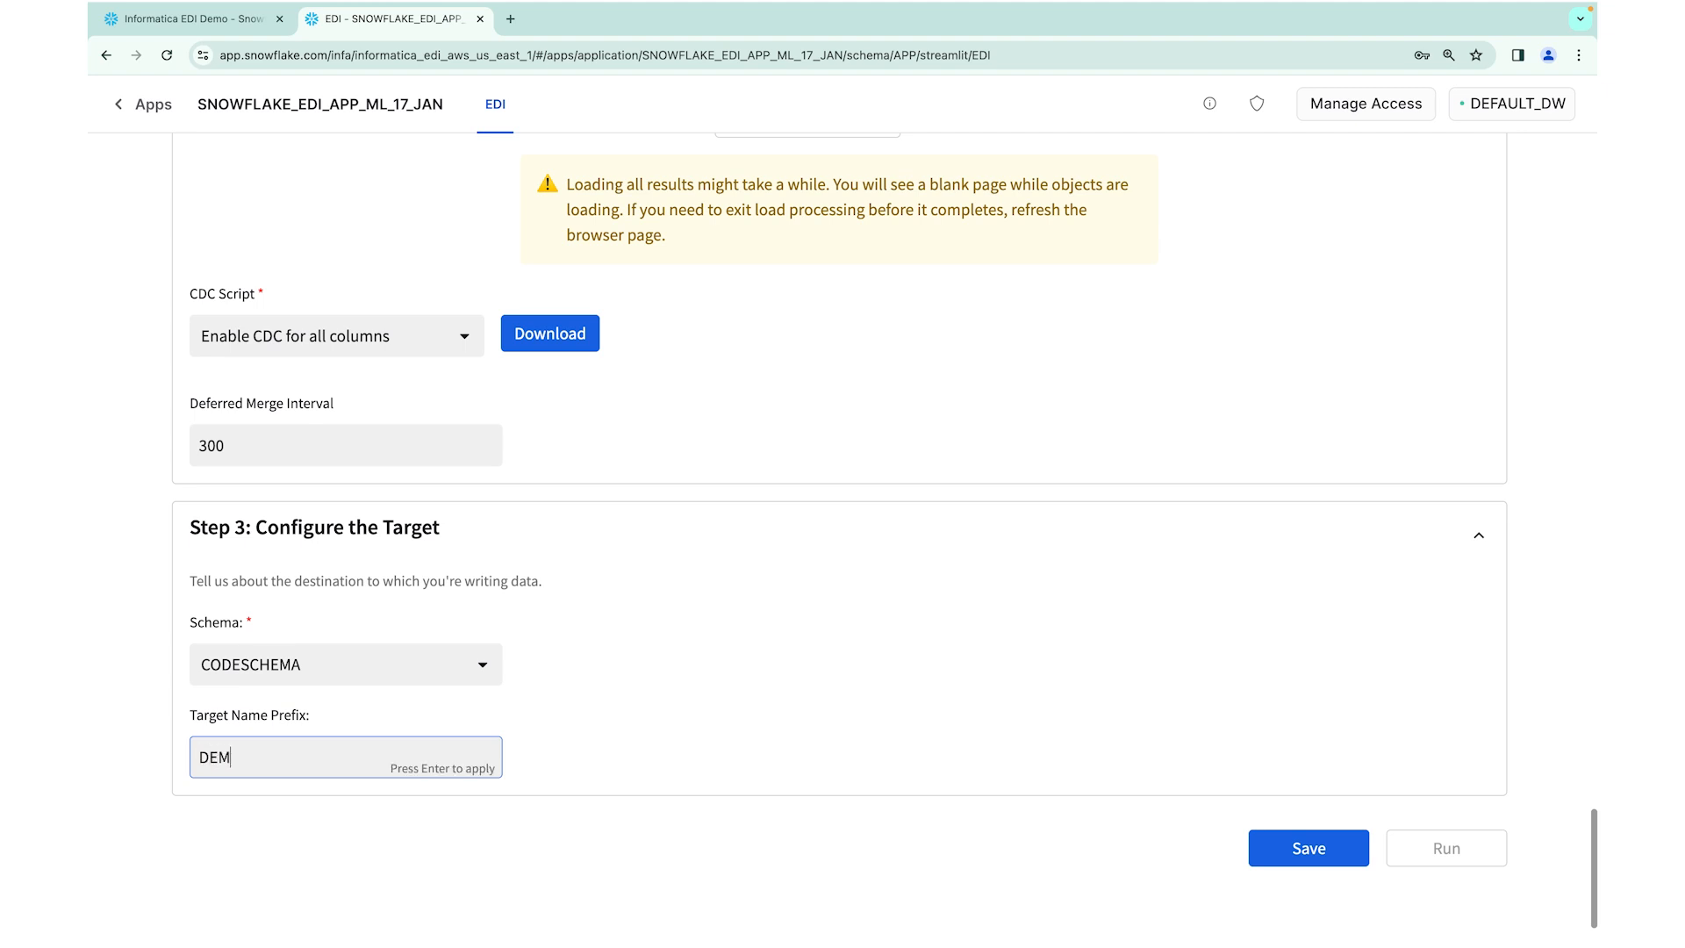
text(O_TES)
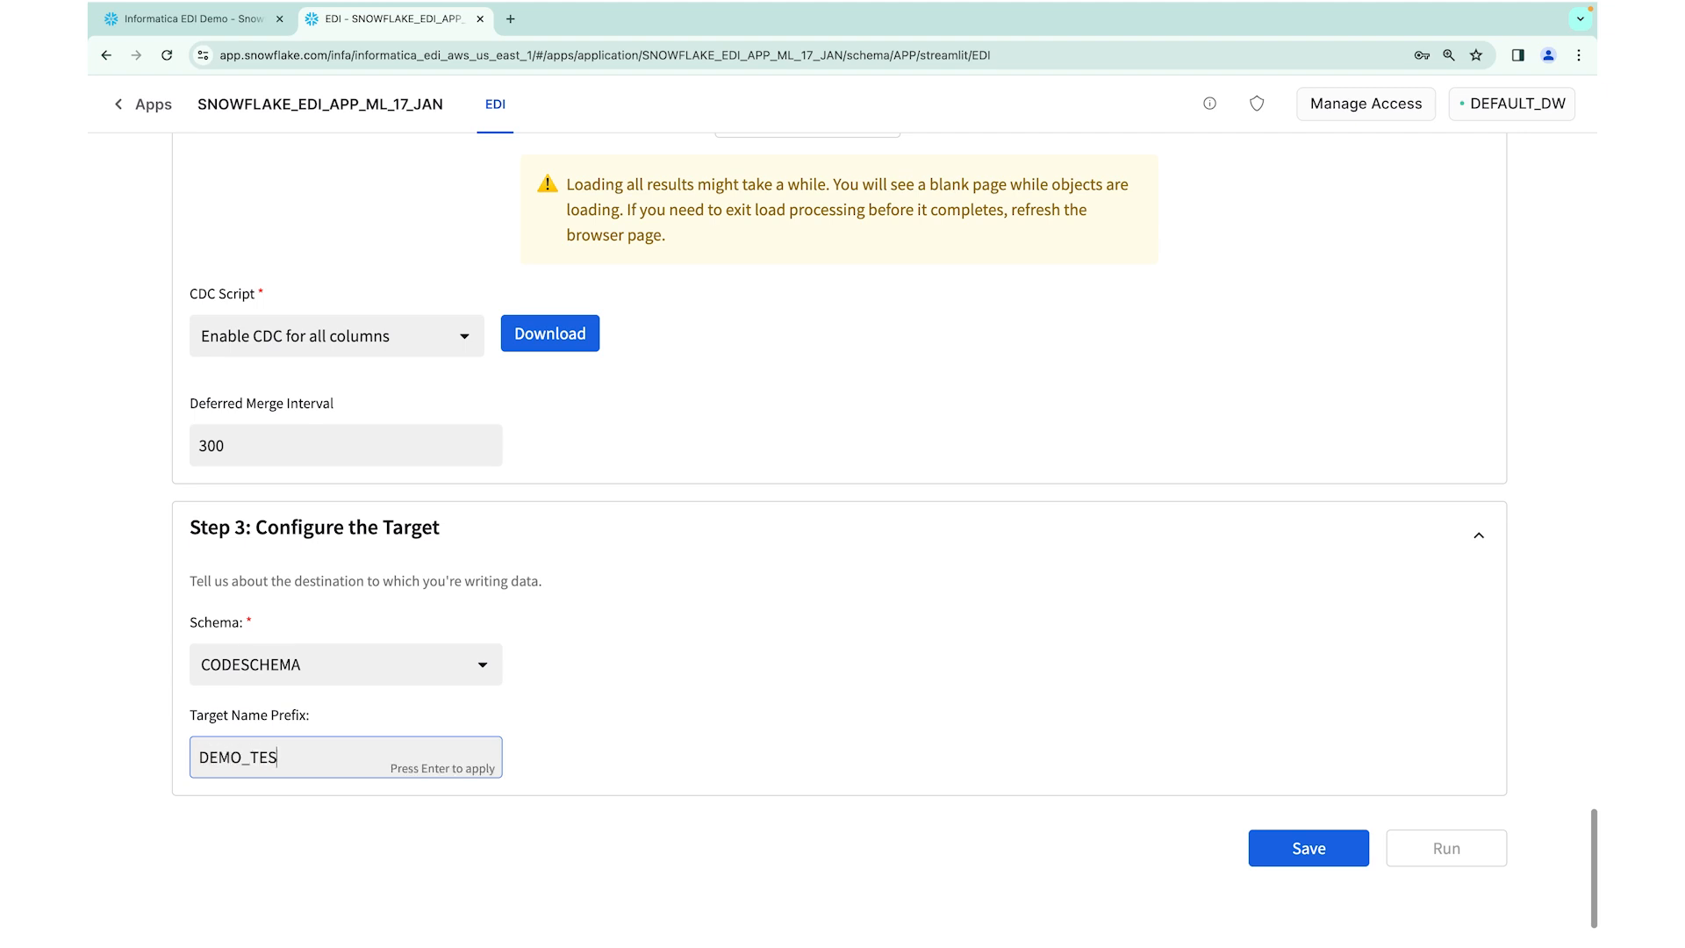
text(T)
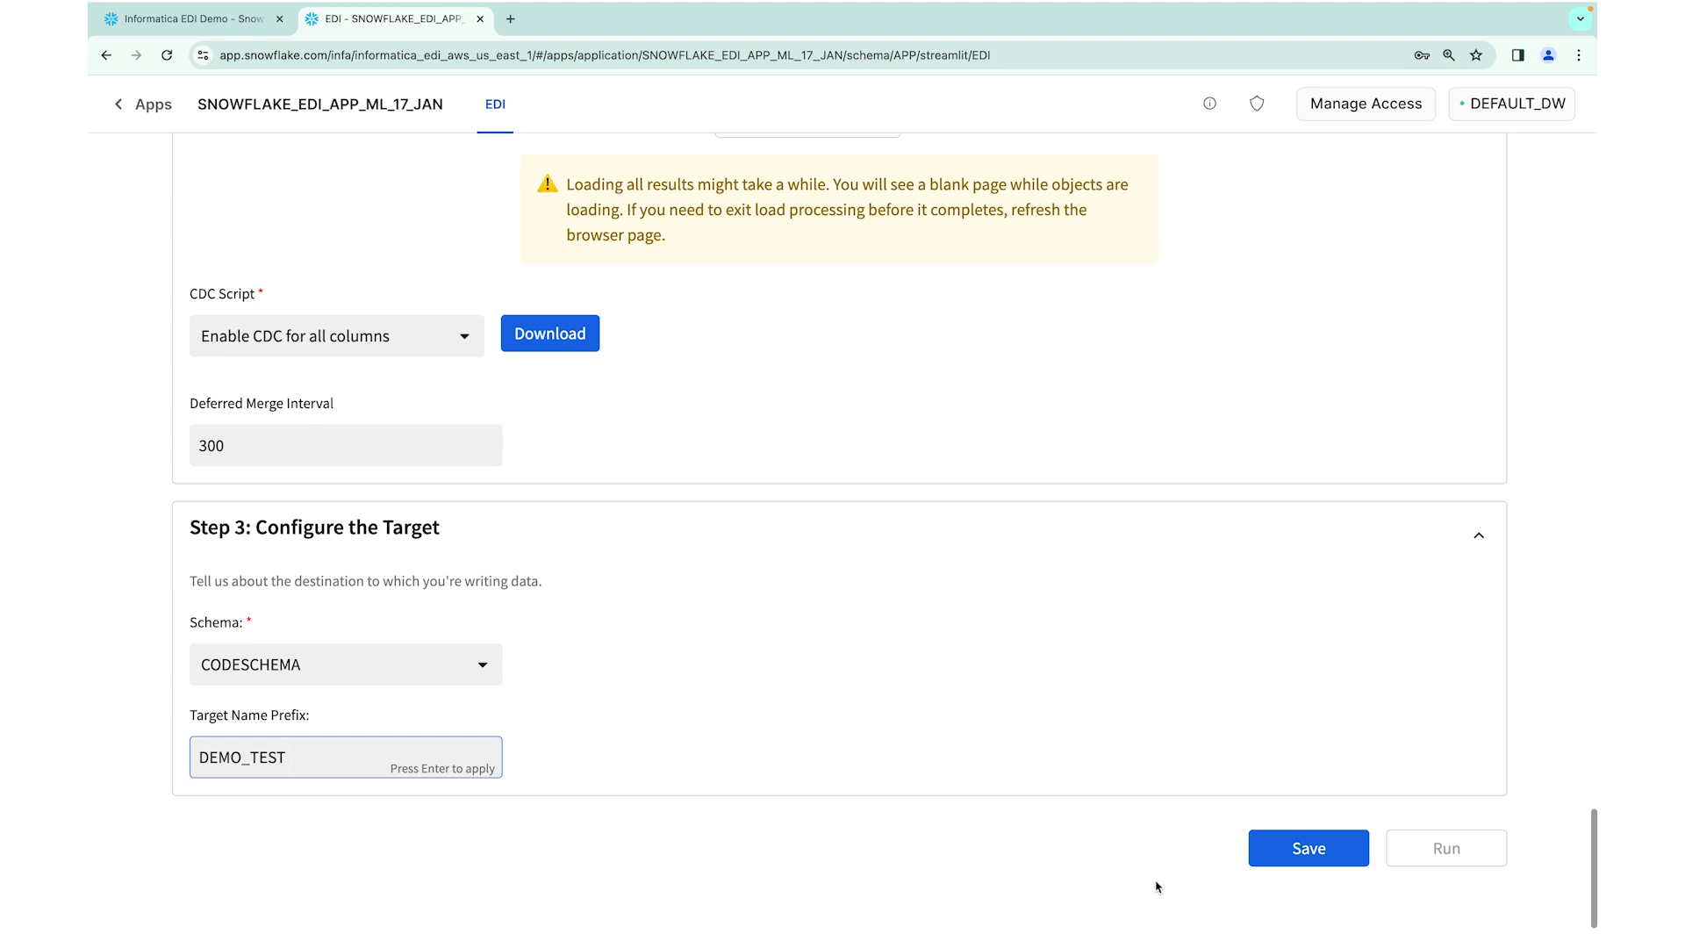
scroll(up, 3)
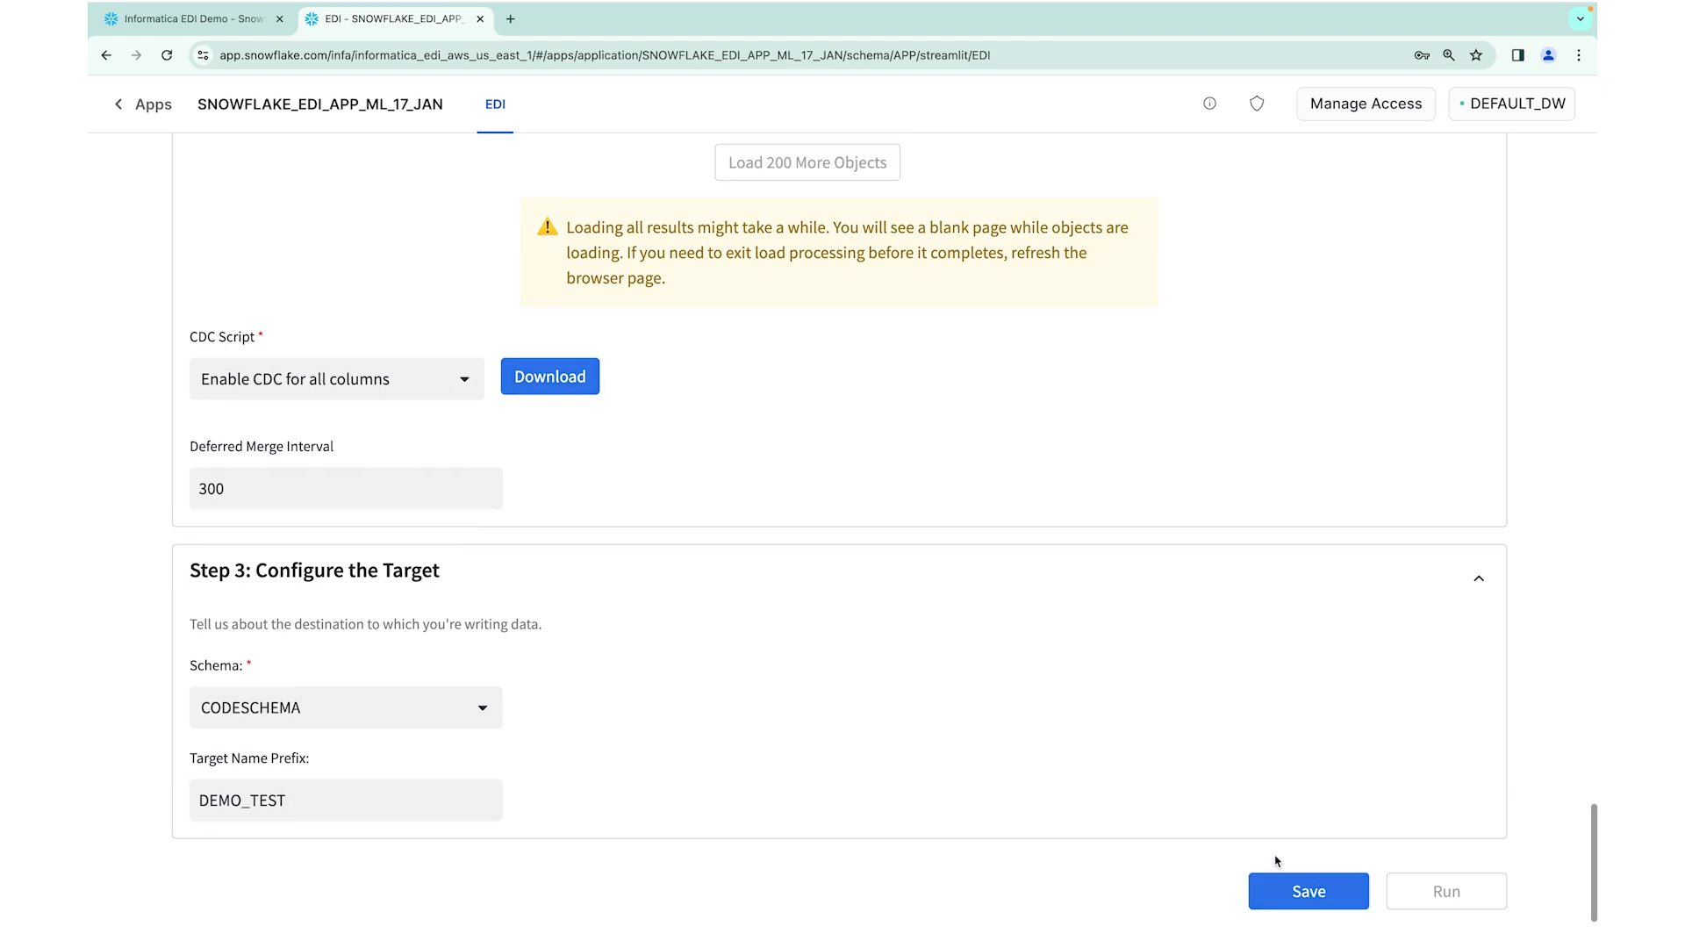
Save the Demo_RT_Orcl_To_SF replication task settings
click(1307, 891)
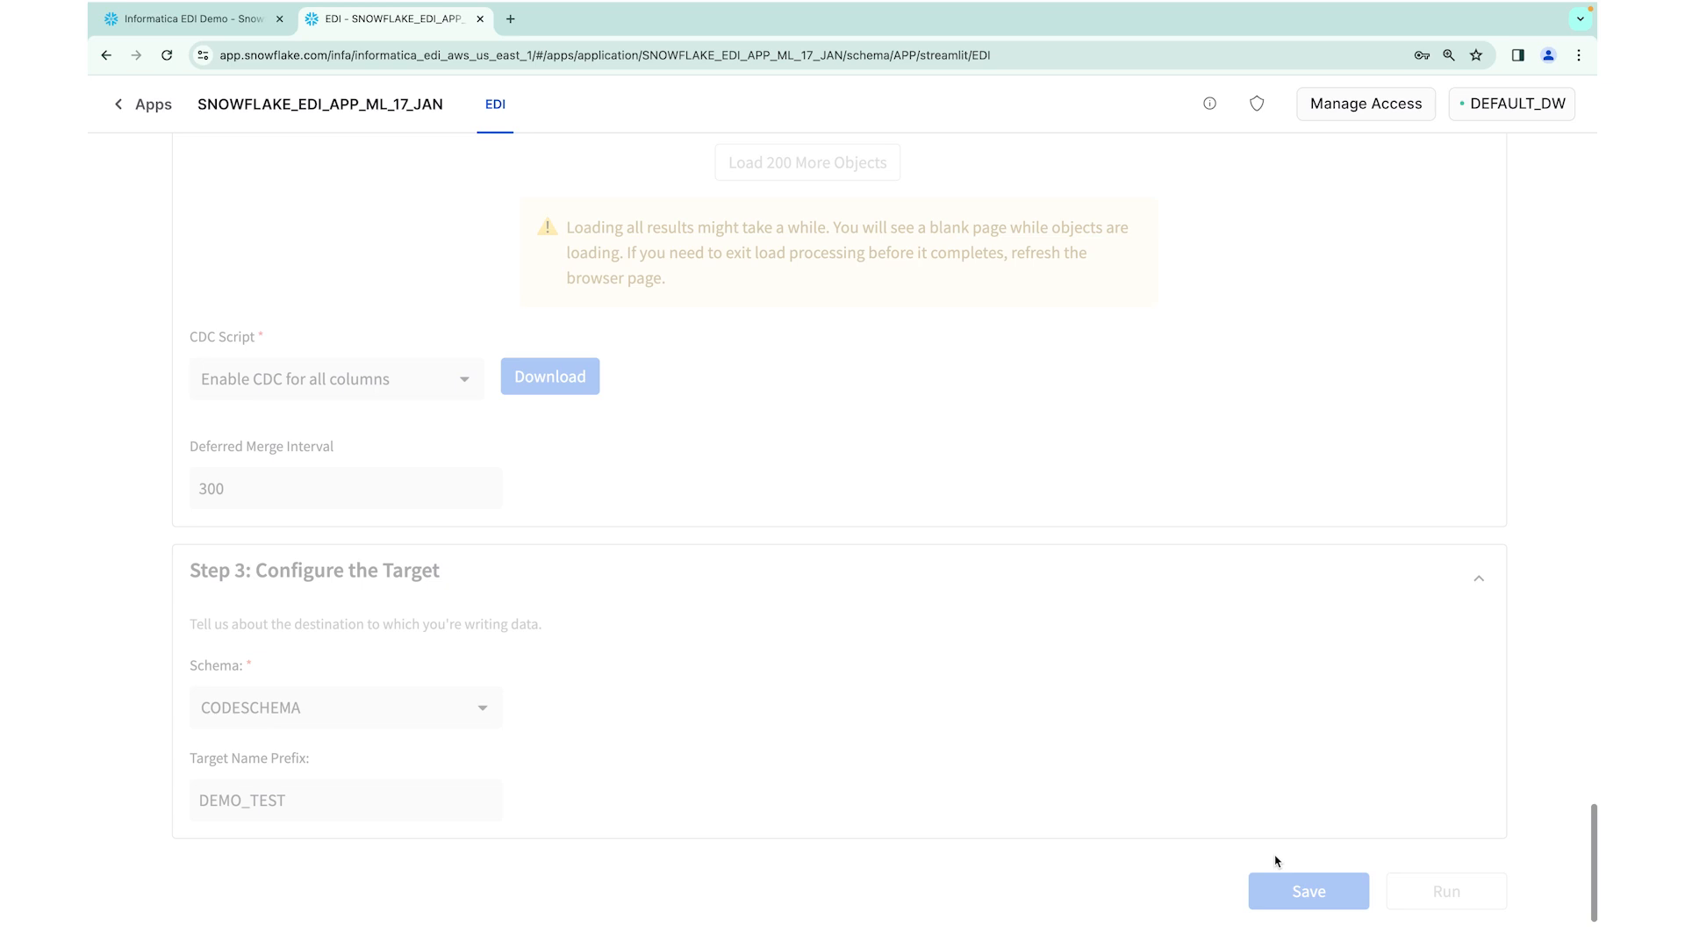
click(1308, 890)
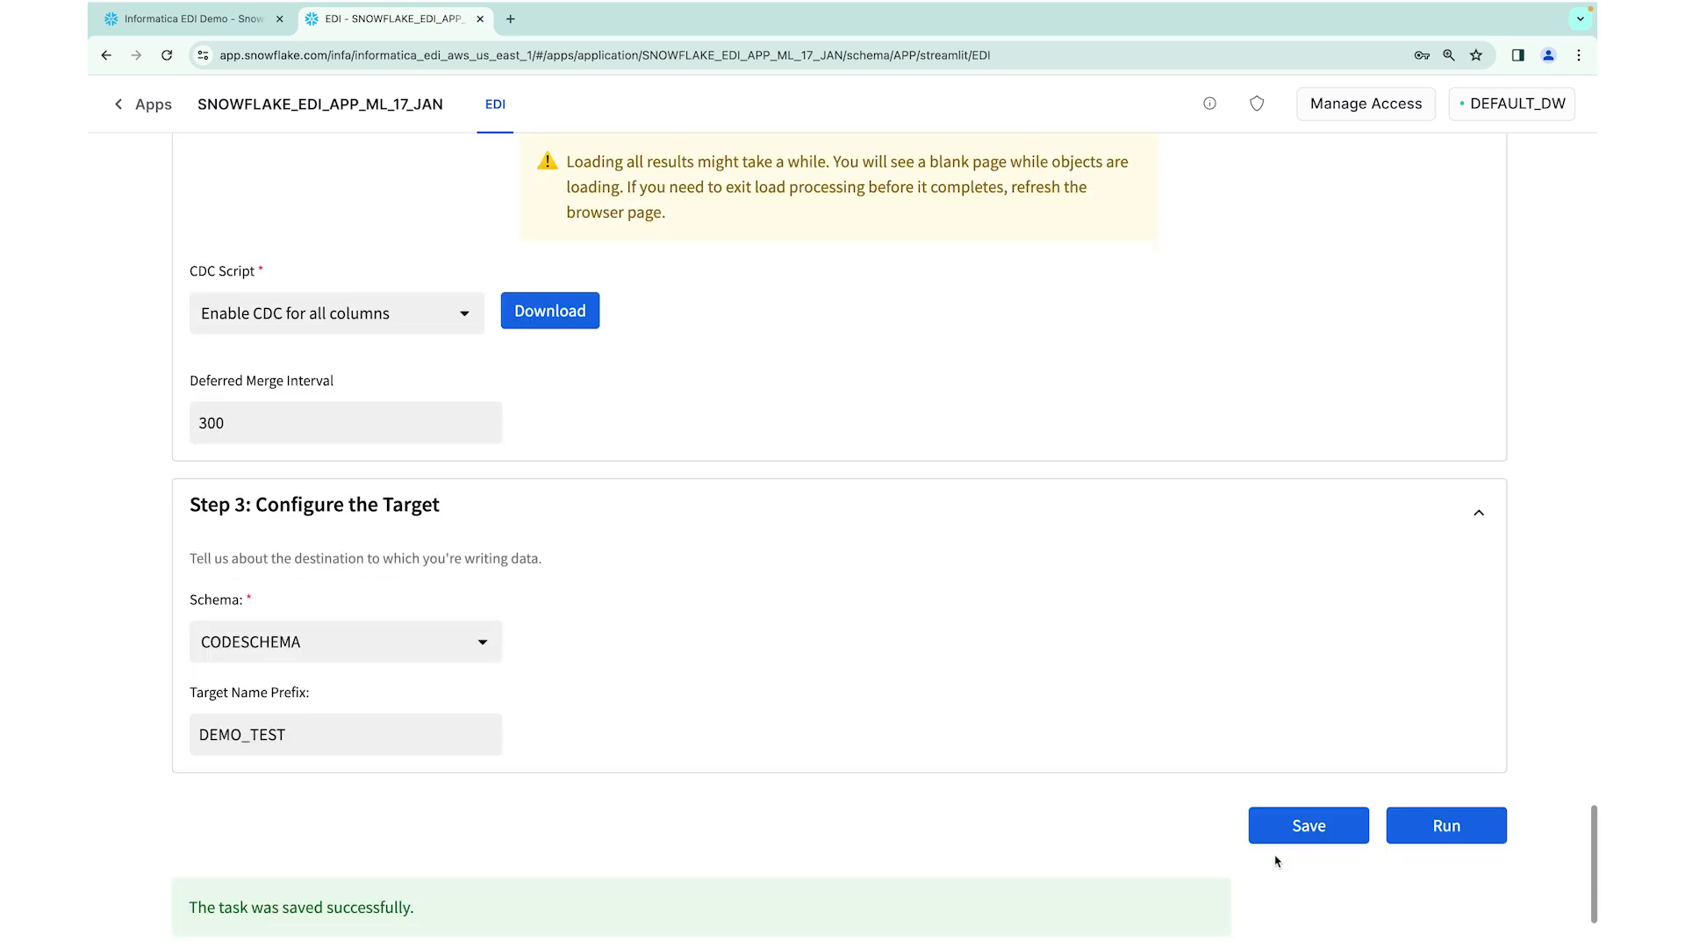
scroll(up, 3)
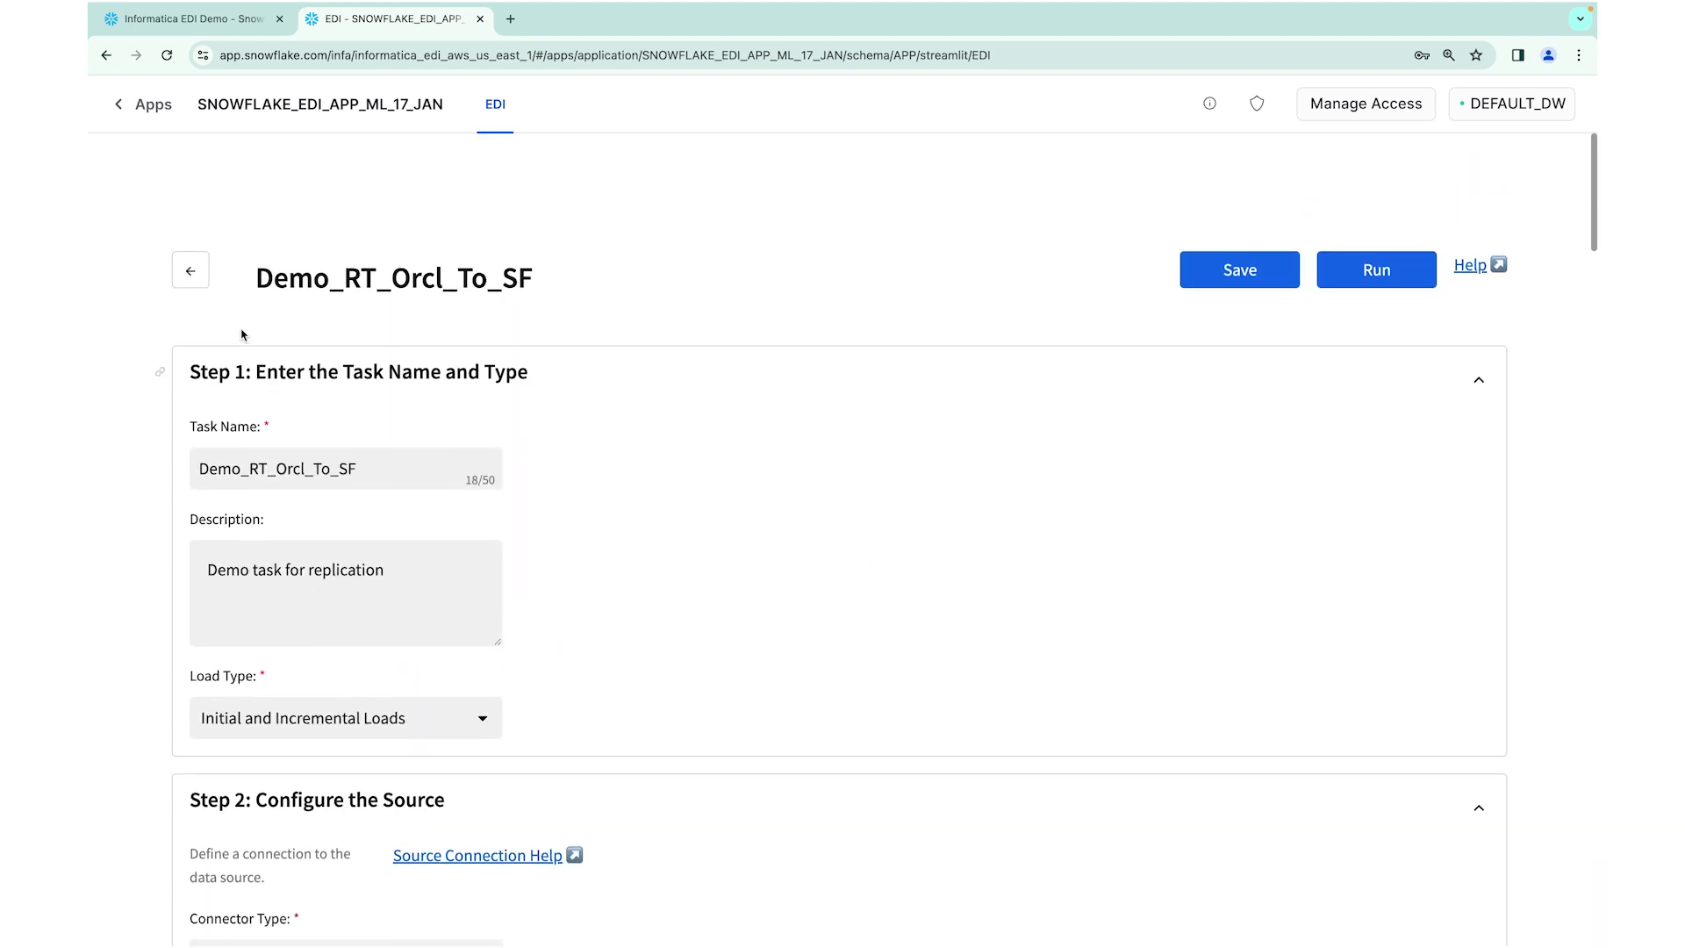
Leave the task editor, keeping pending changes, and reach the My Tasks list
click(190, 269)
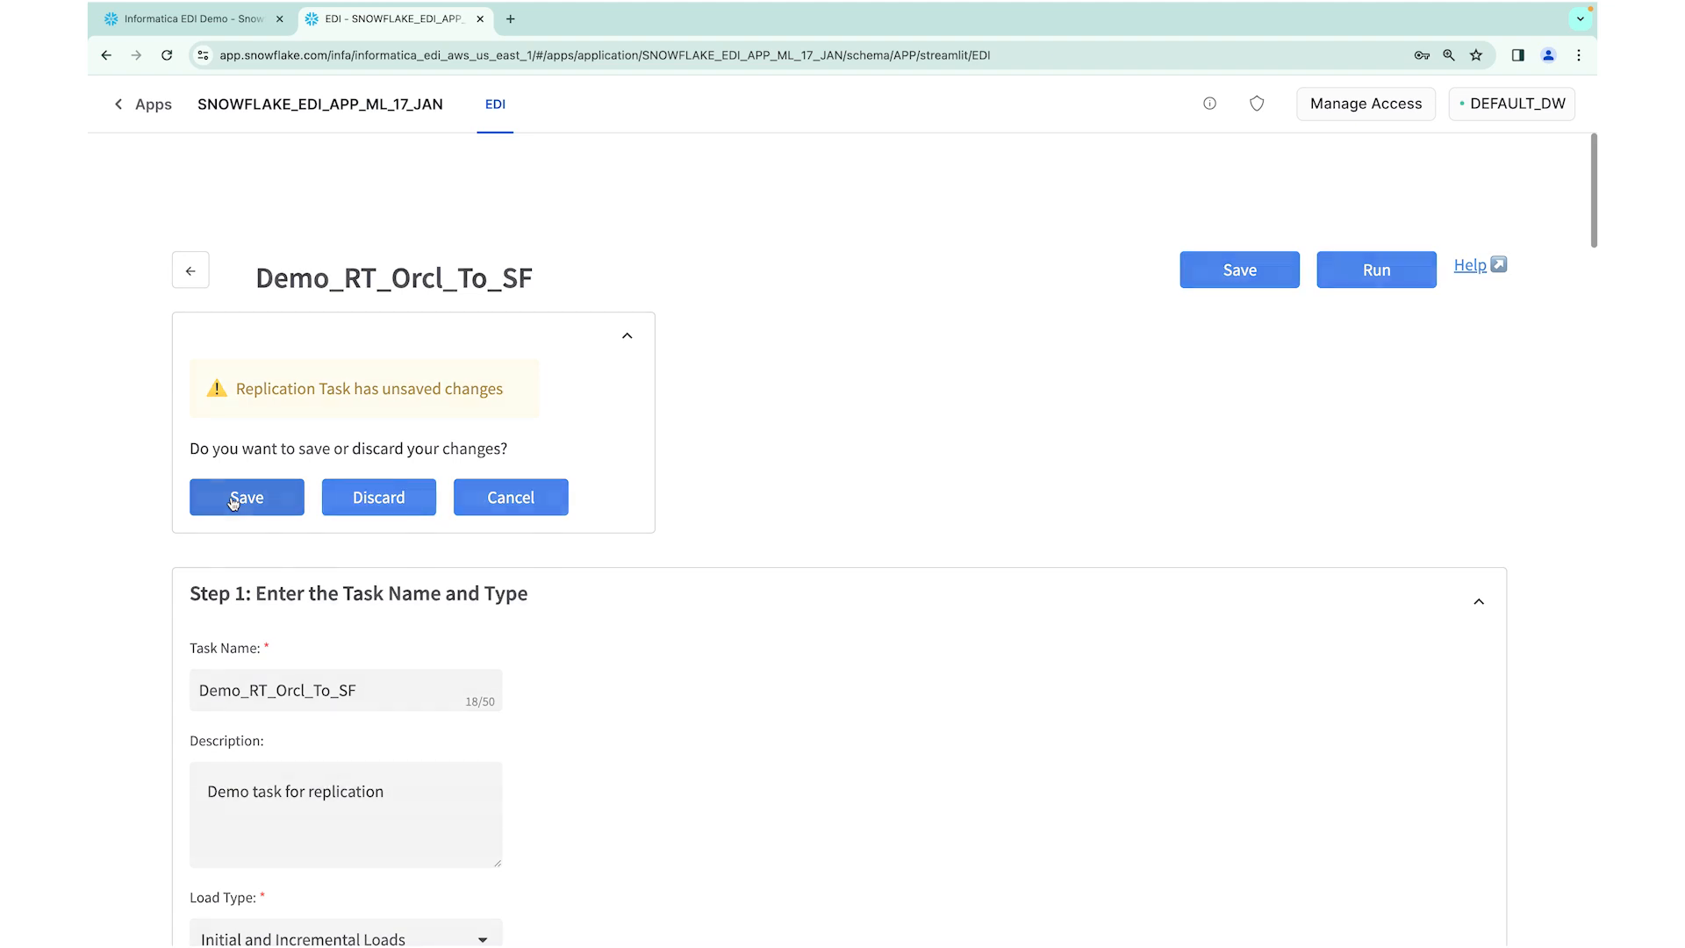
click(246, 496)
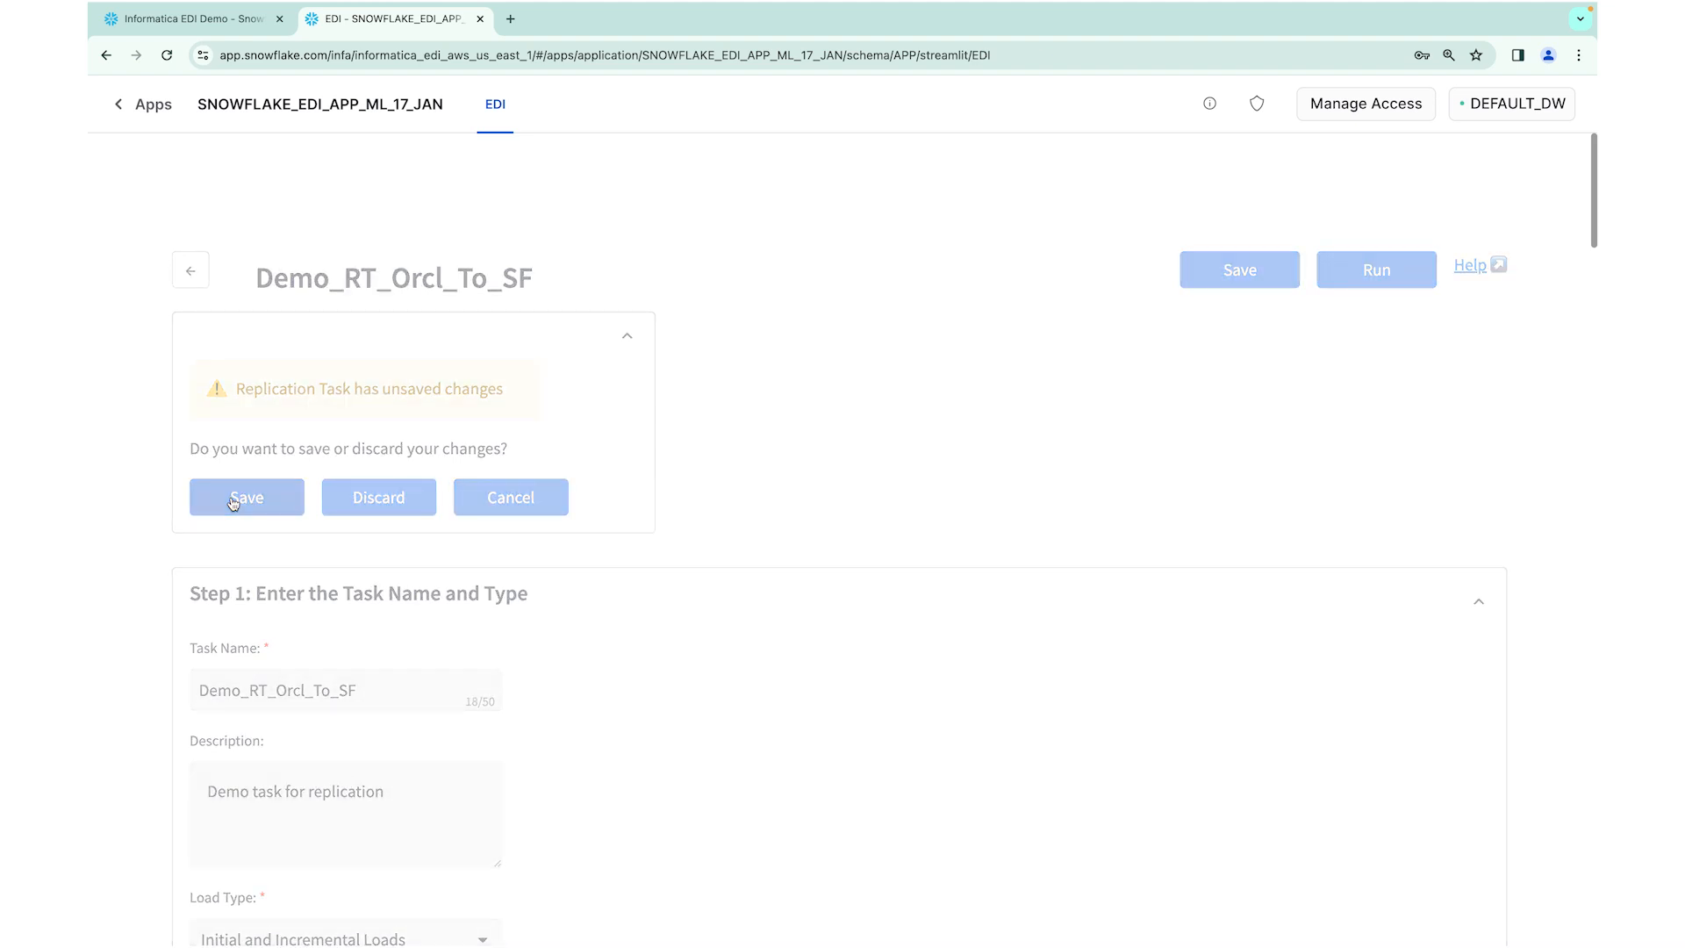
click(246, 497)
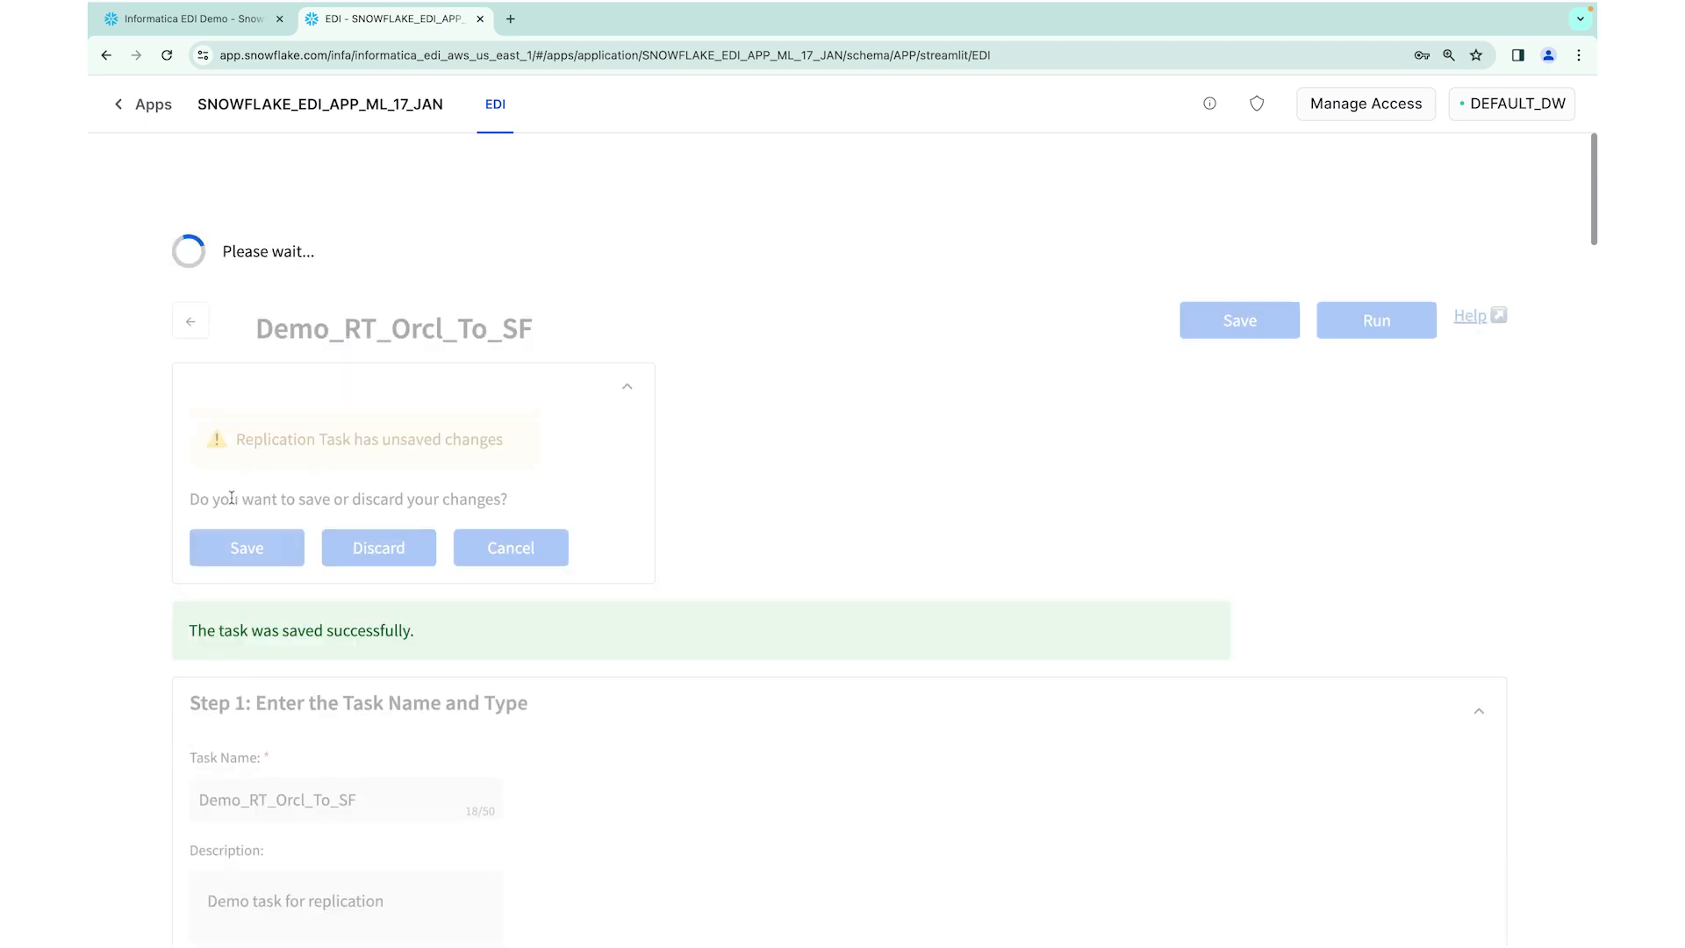
click(379, 547)
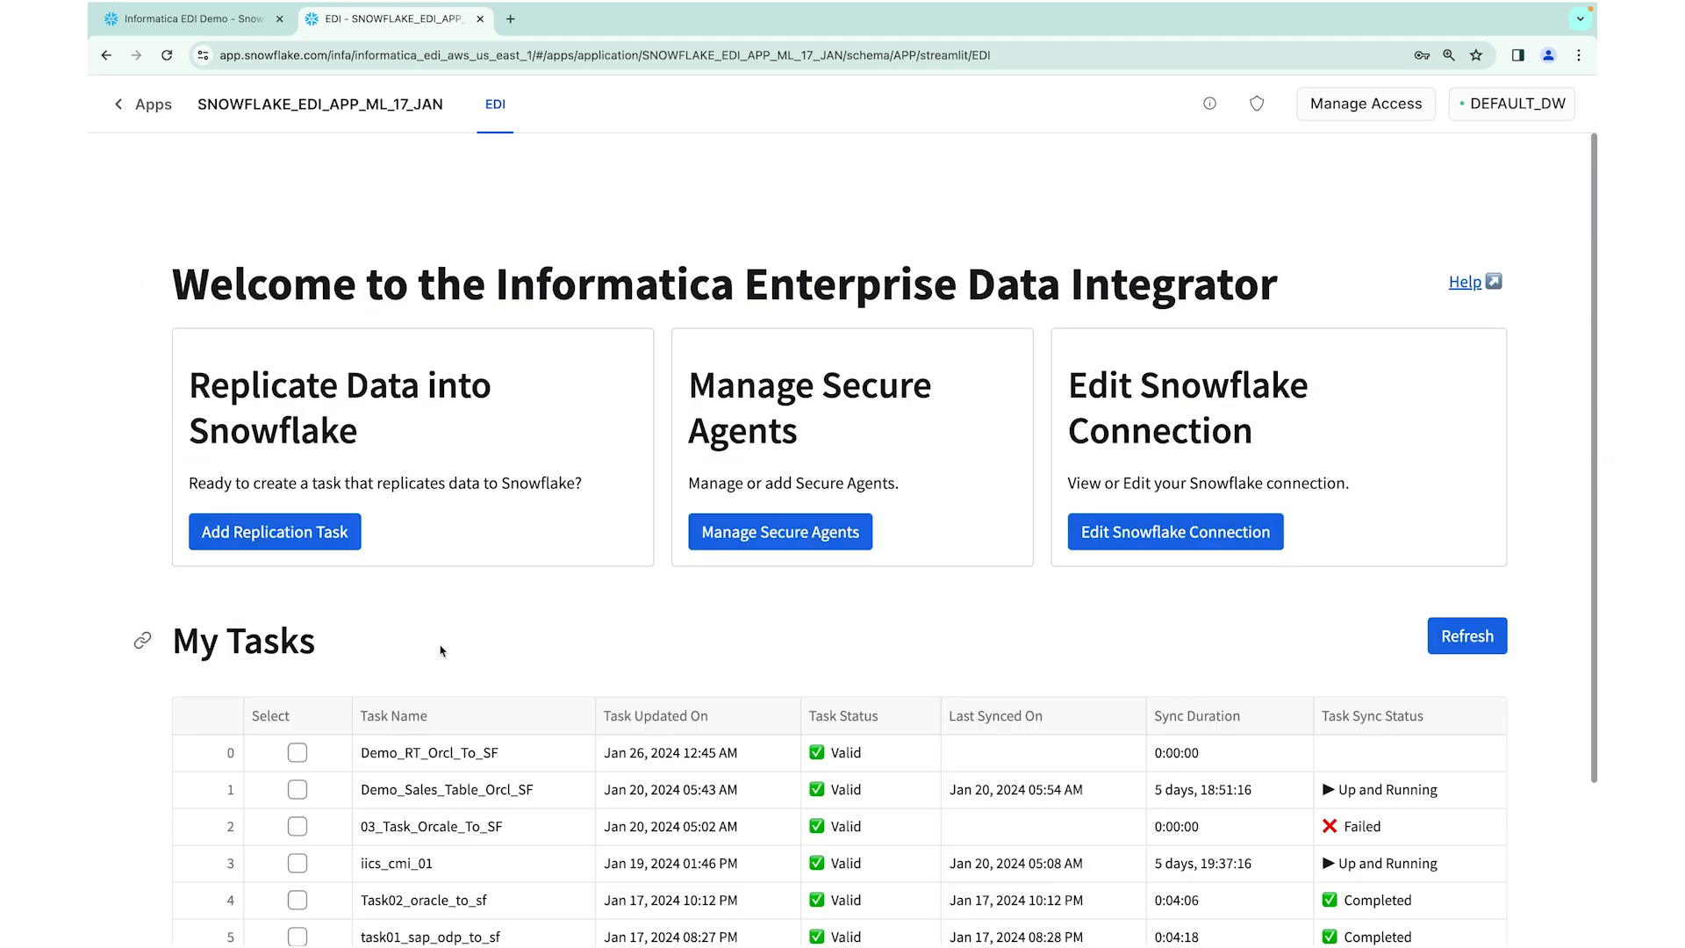
Scroll up the My Tasks list to see Demo_RT_Orcl_To_SF marked Valid
scroll(up, 3)
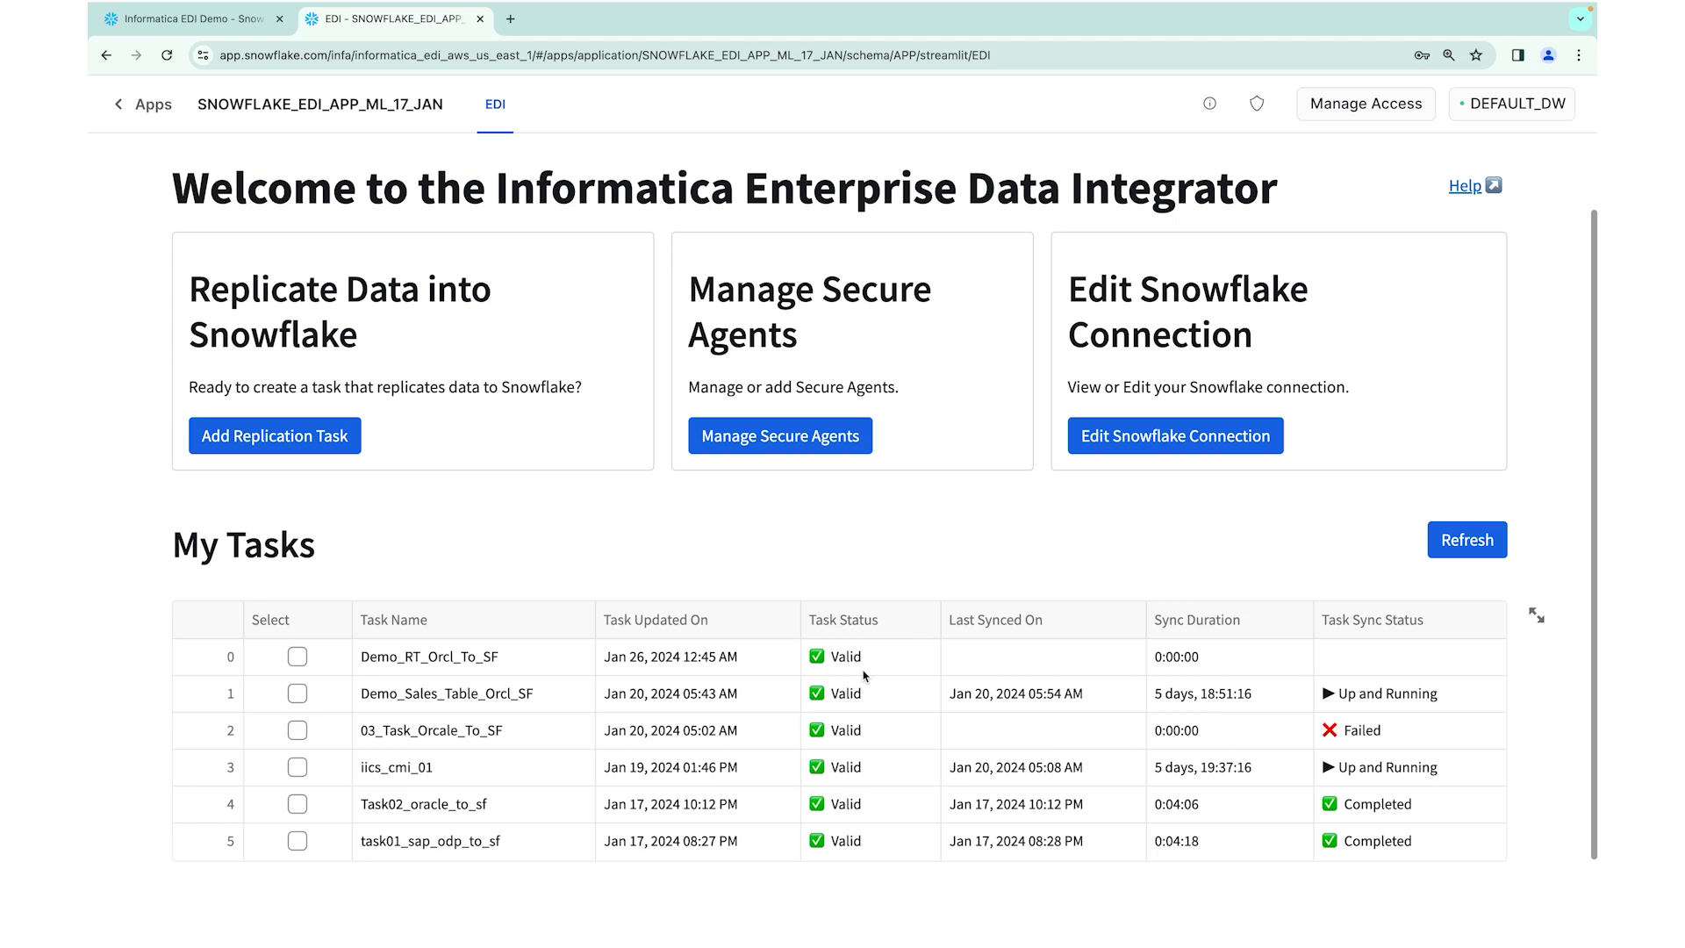
mouse_move(758, 719)
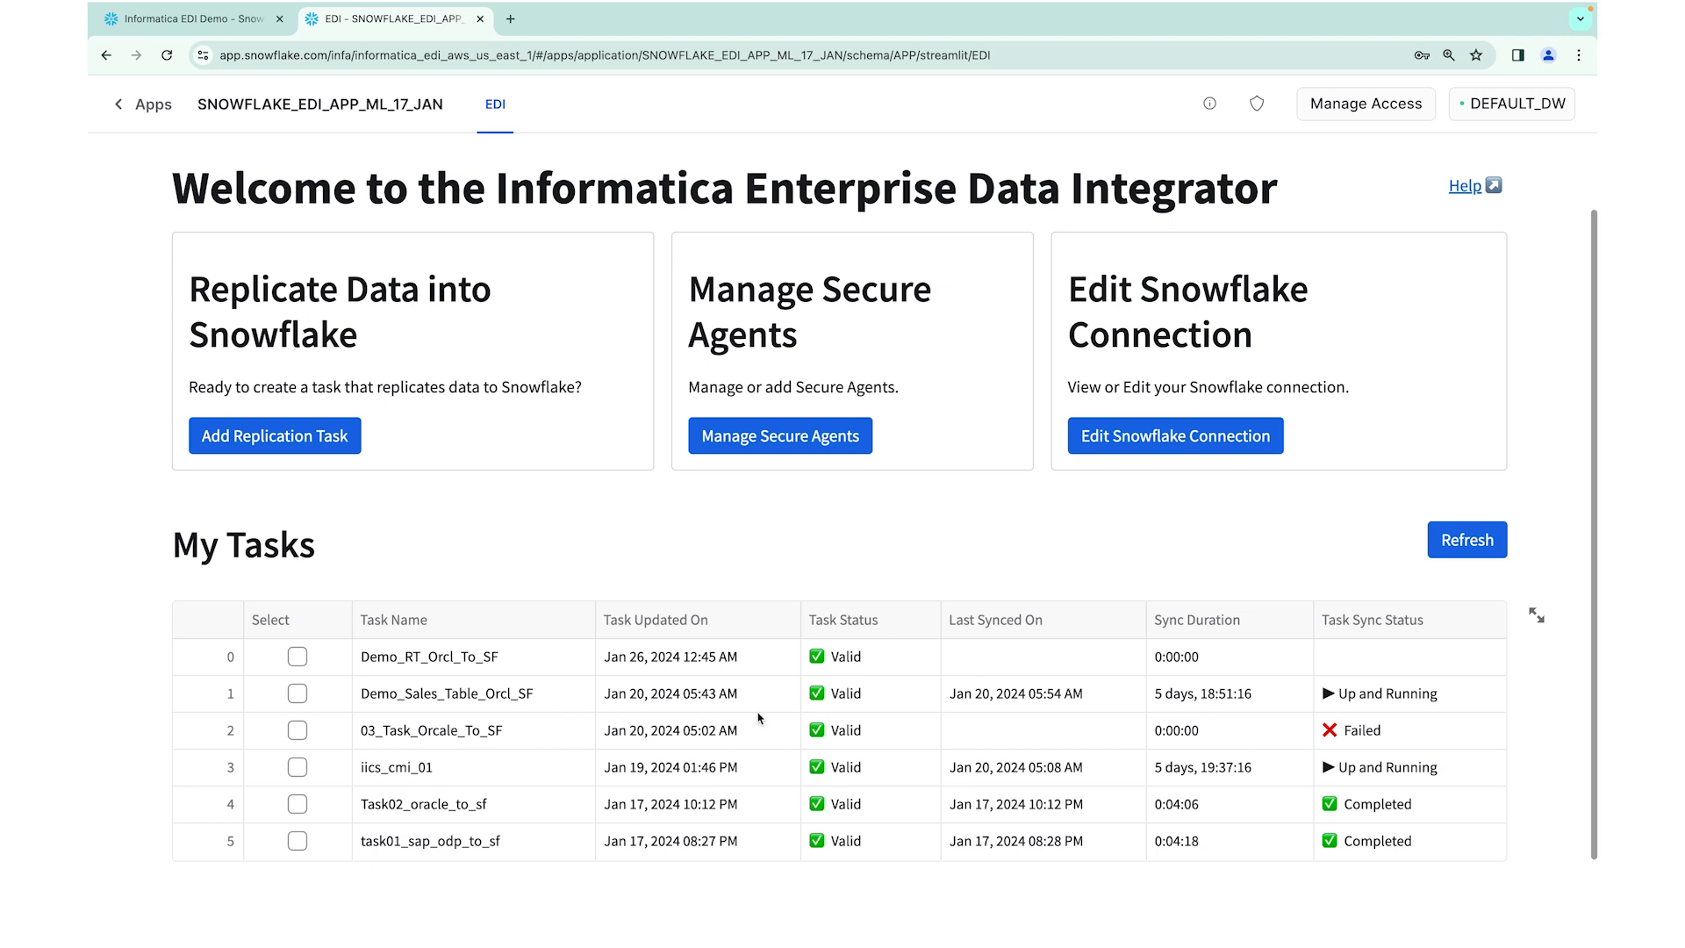
mouse_move(1005, 728)
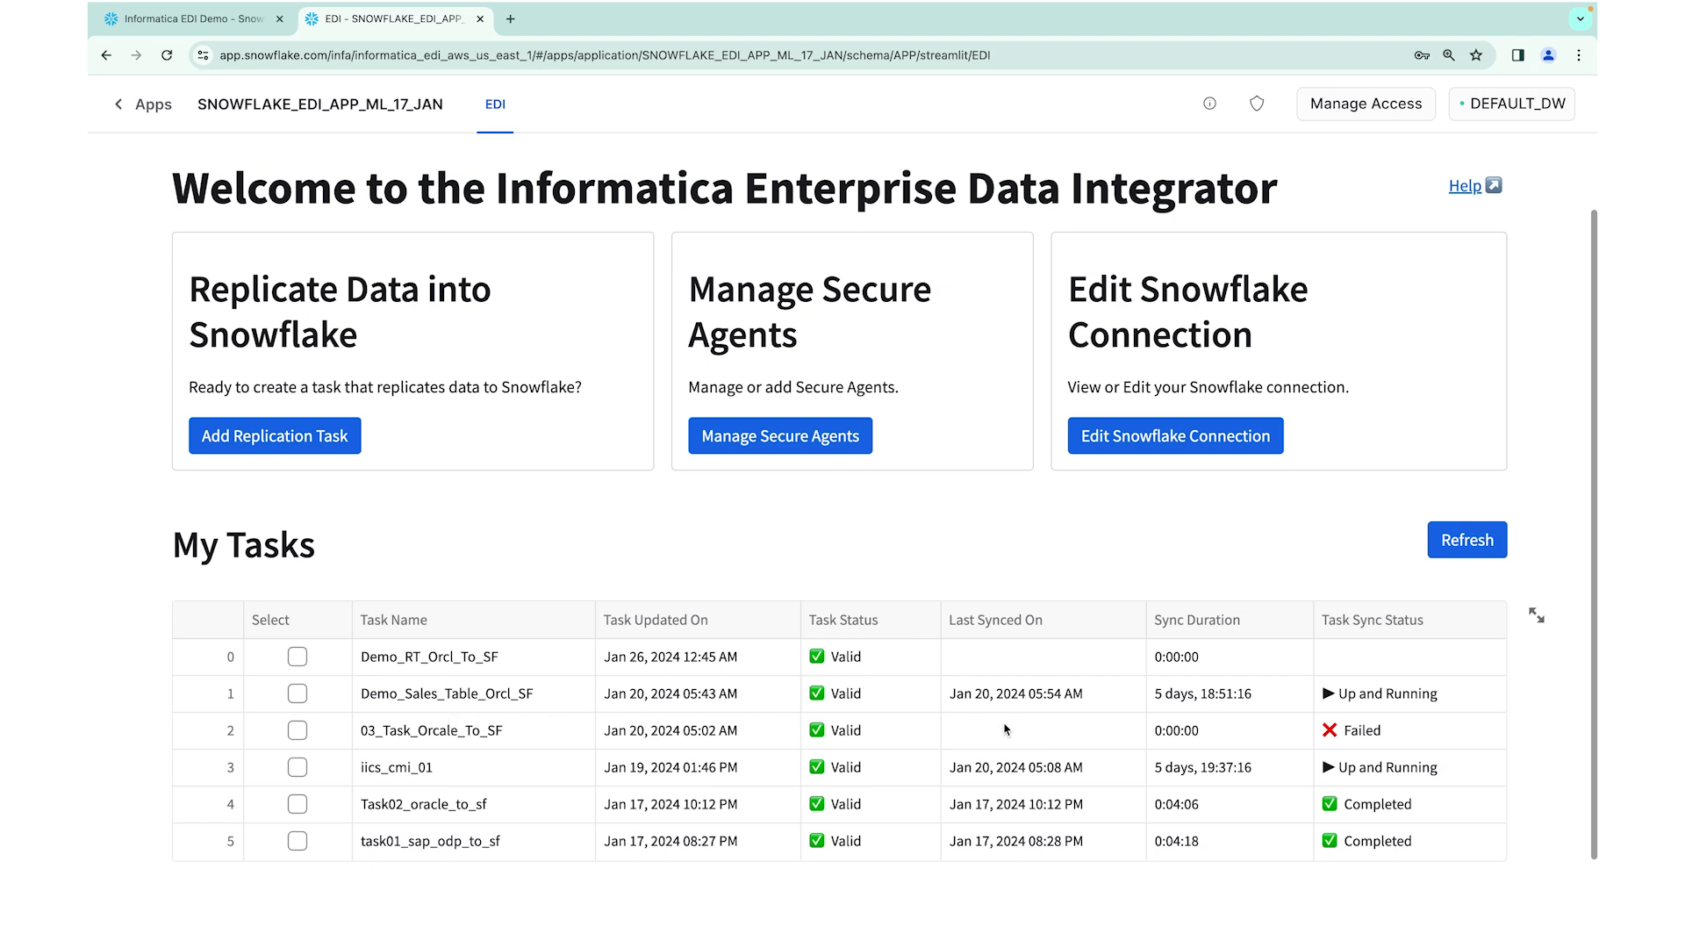
mouse_move(1445, 696)
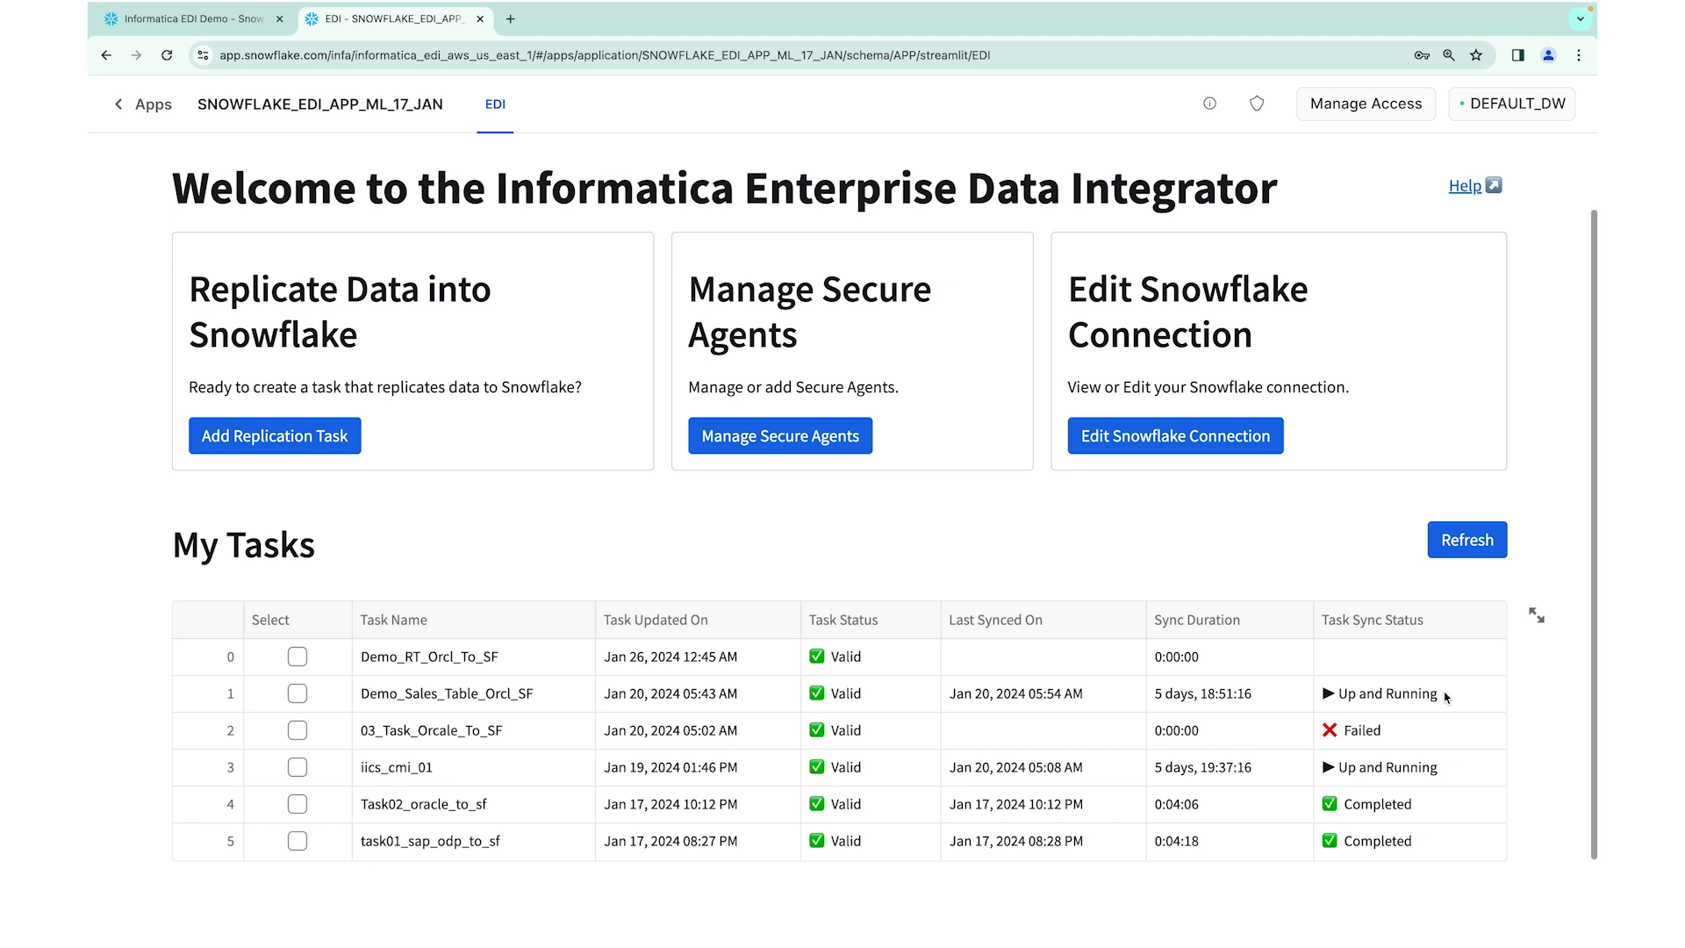
mouse_move(801, 474)
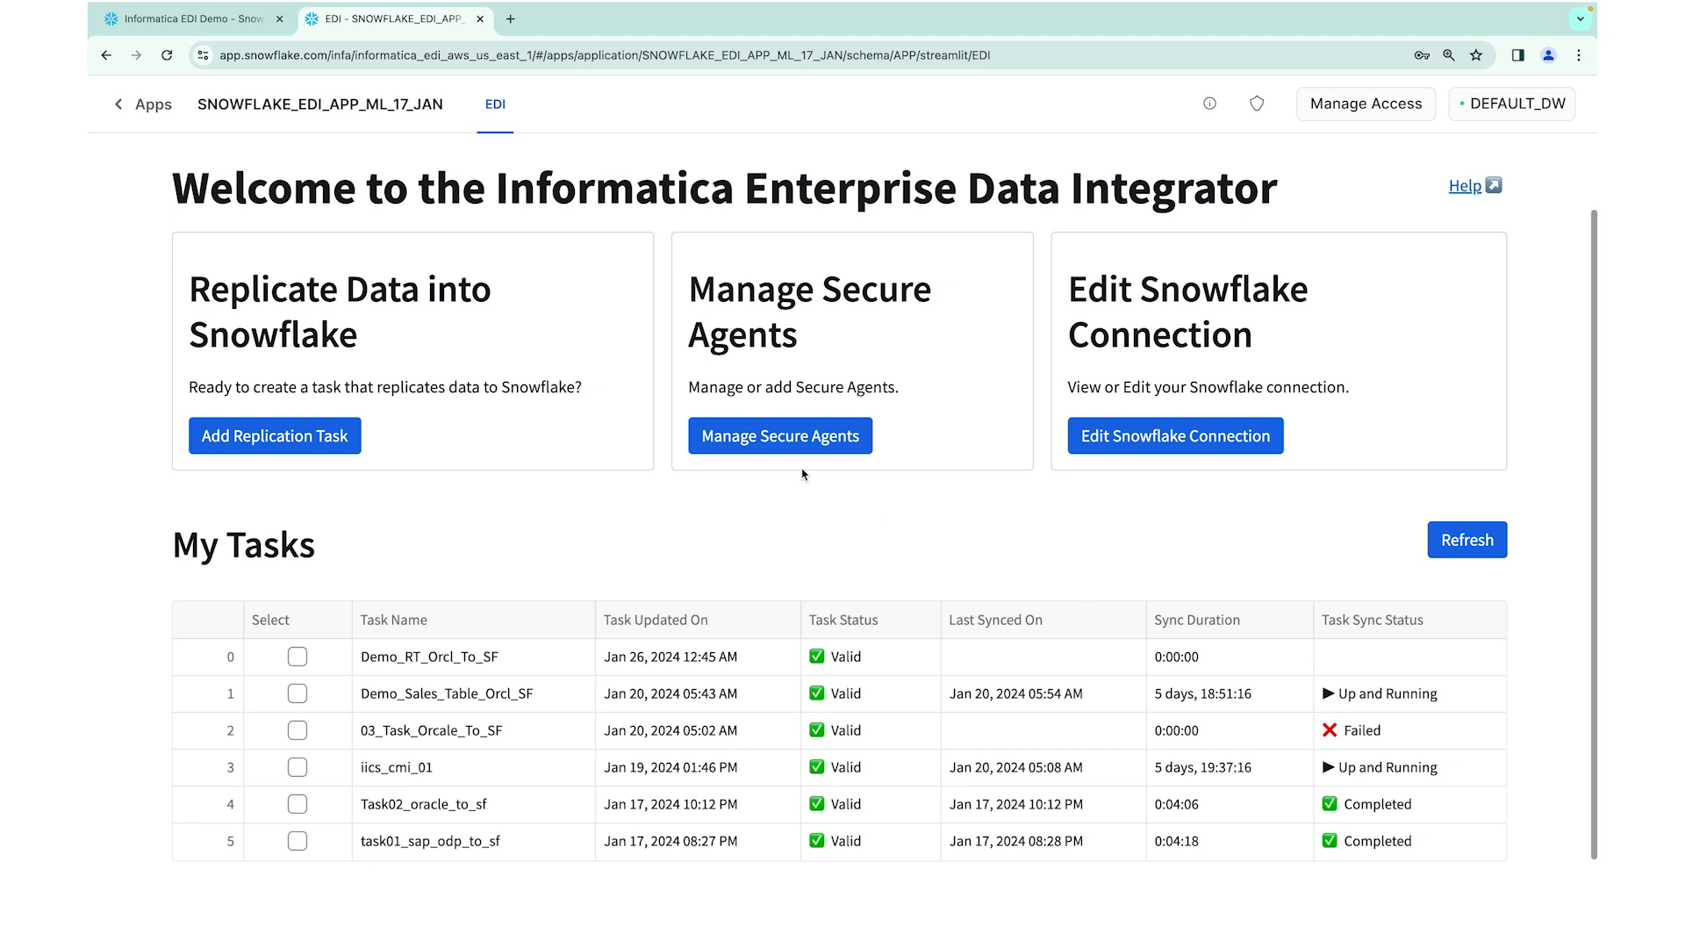
Run the TBL_DEMO_SALES_RECORDS count (19) and list its records, then select the base table count query
click(188, 19)
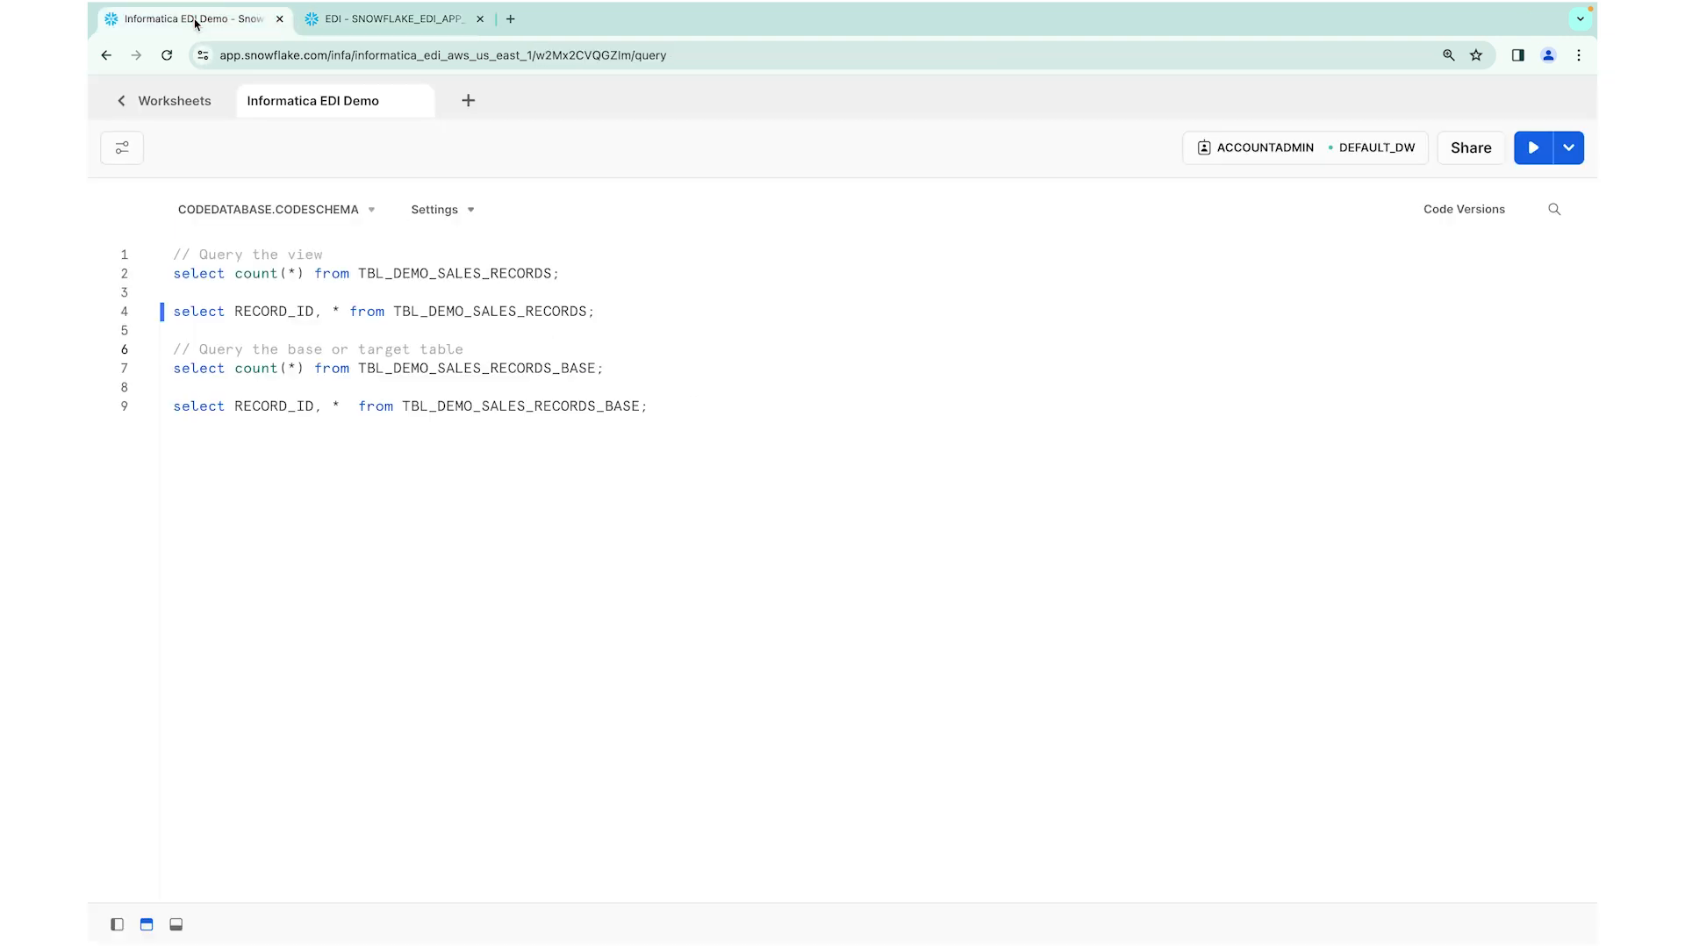
click(560, 273)
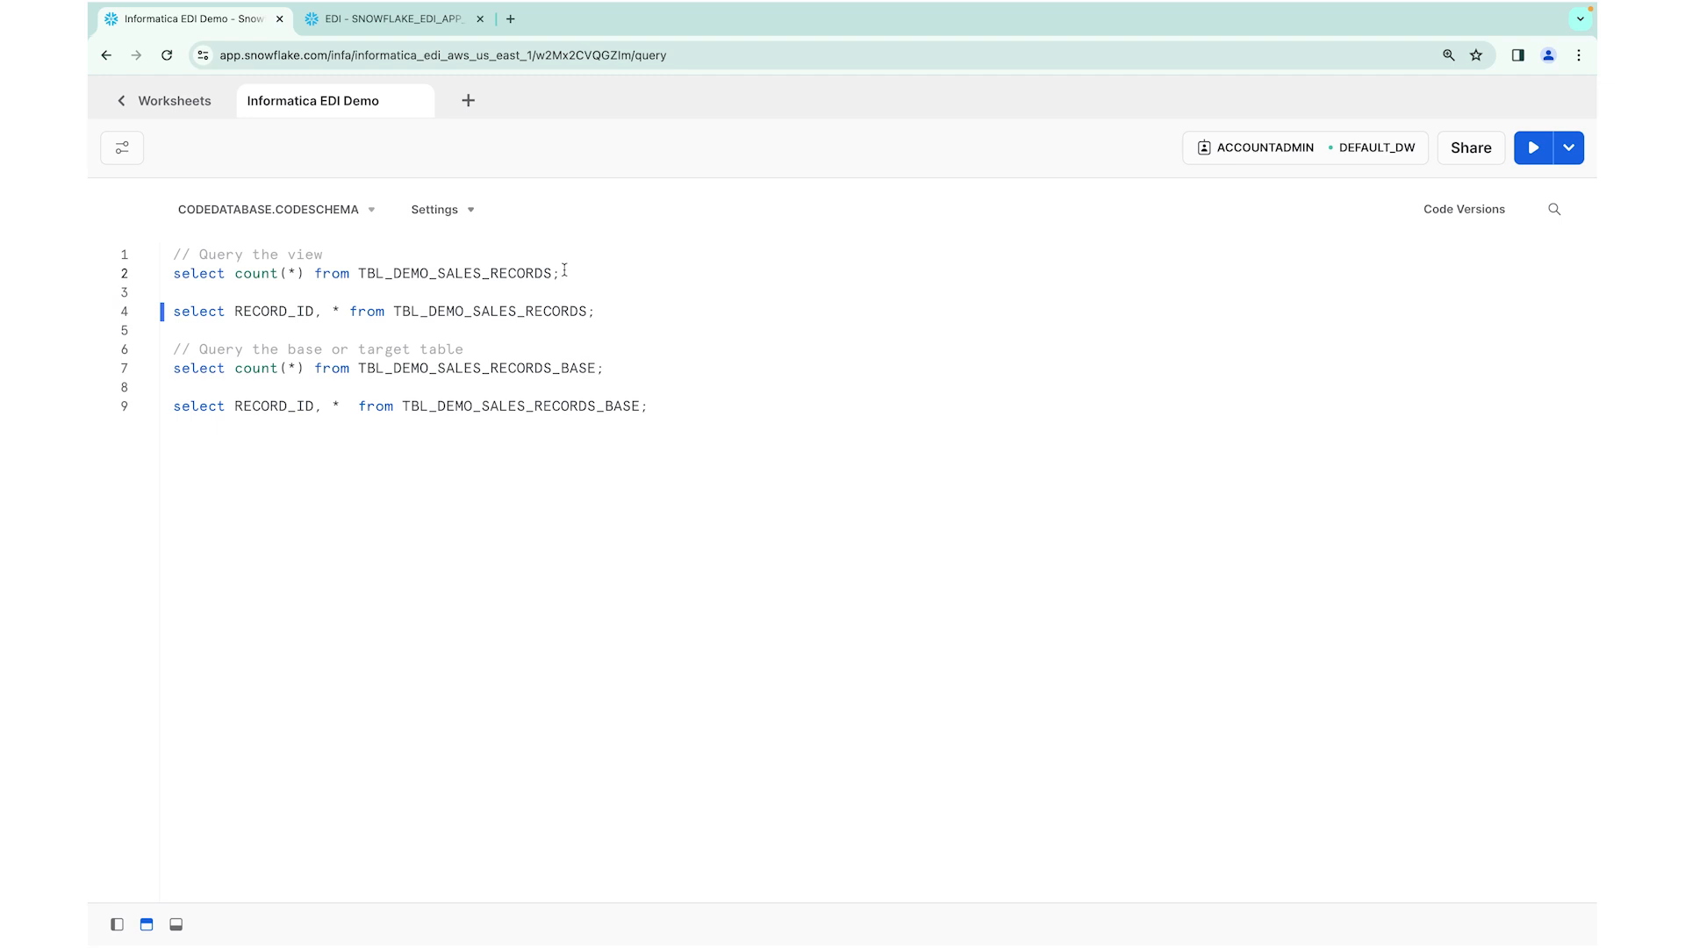
mouse_move(1489, 191)
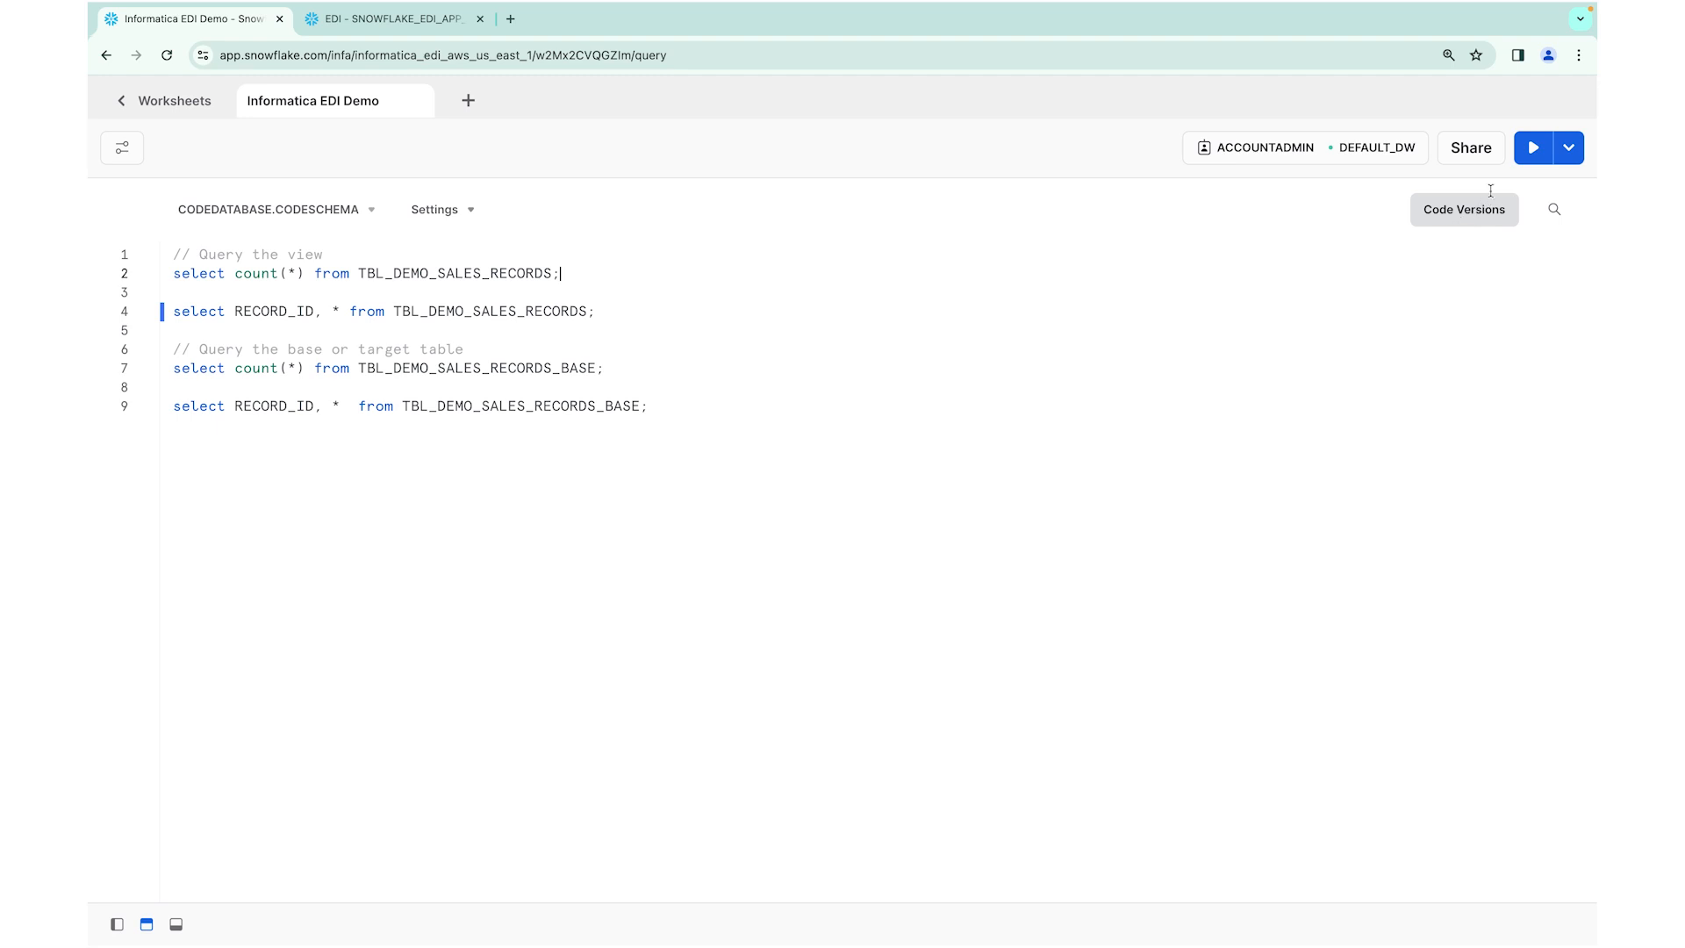
click(1531, 148)
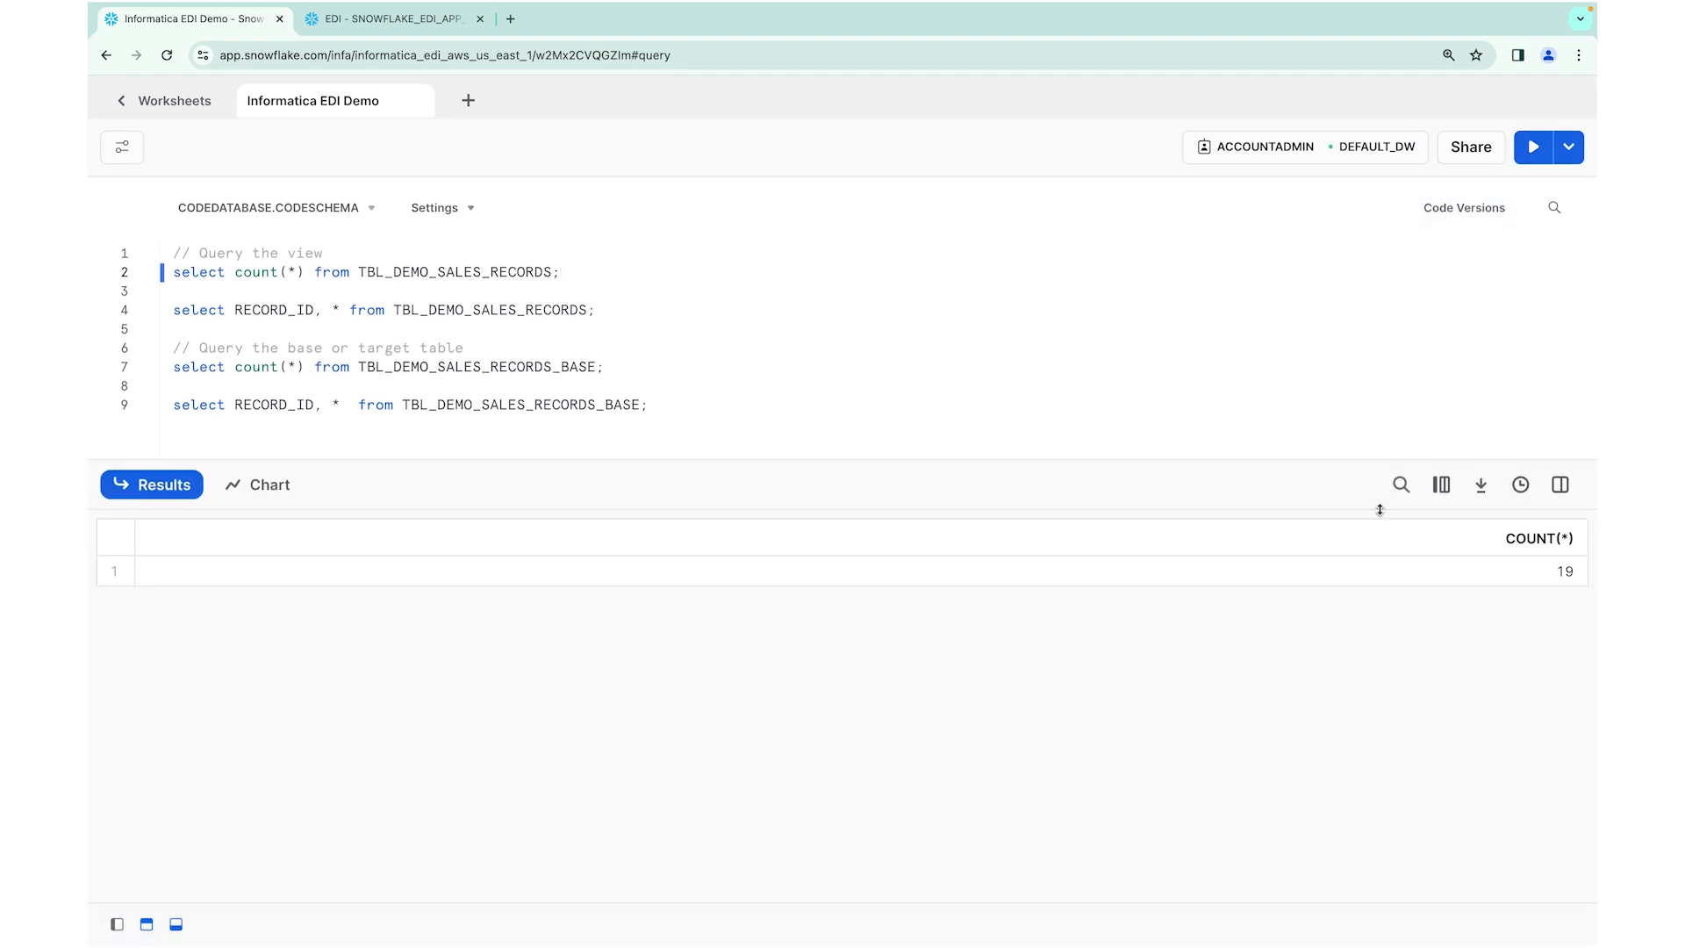
mouse_move(648, 321)
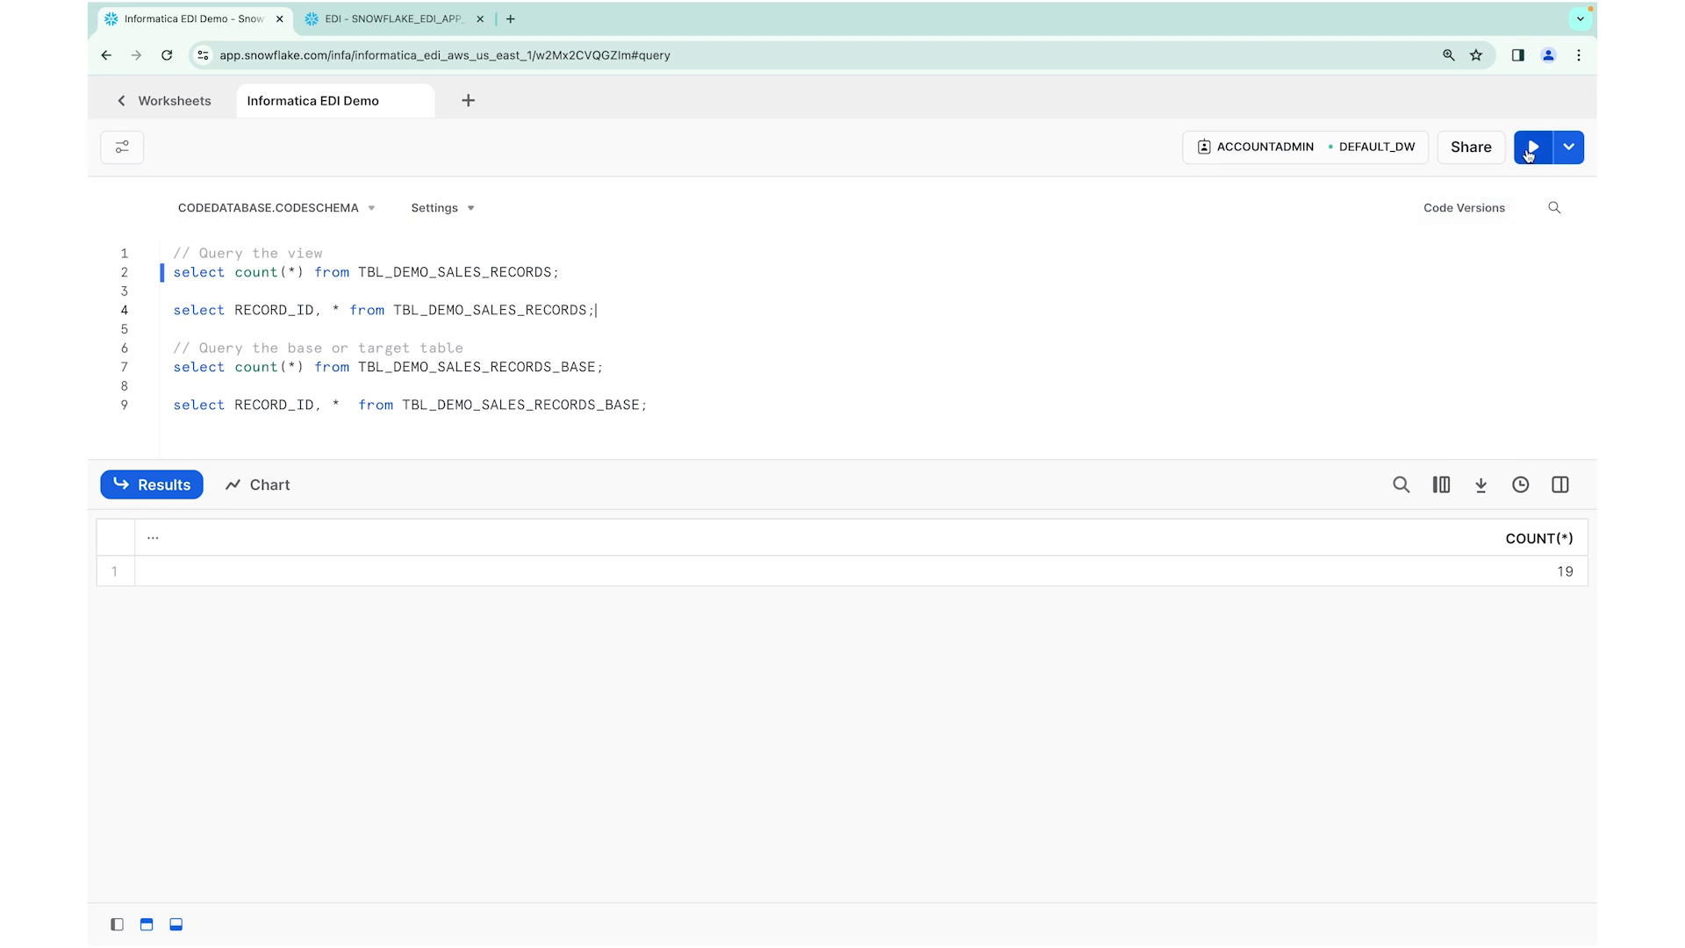
click(1530, 148)
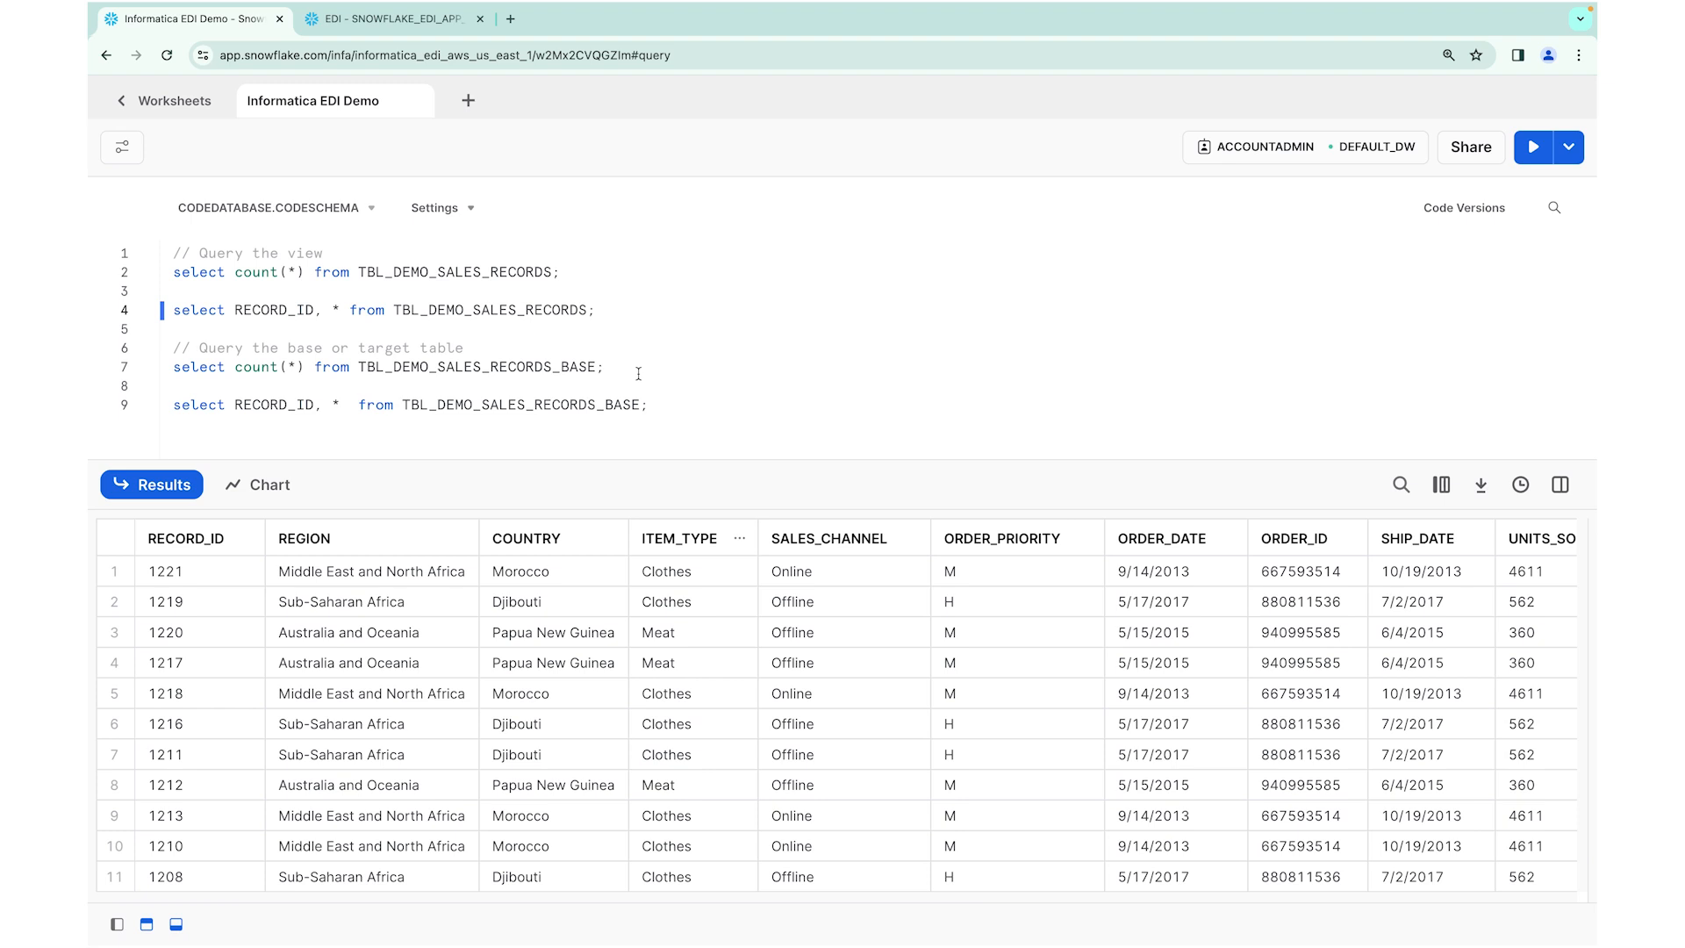
mouse_move(576, 271)
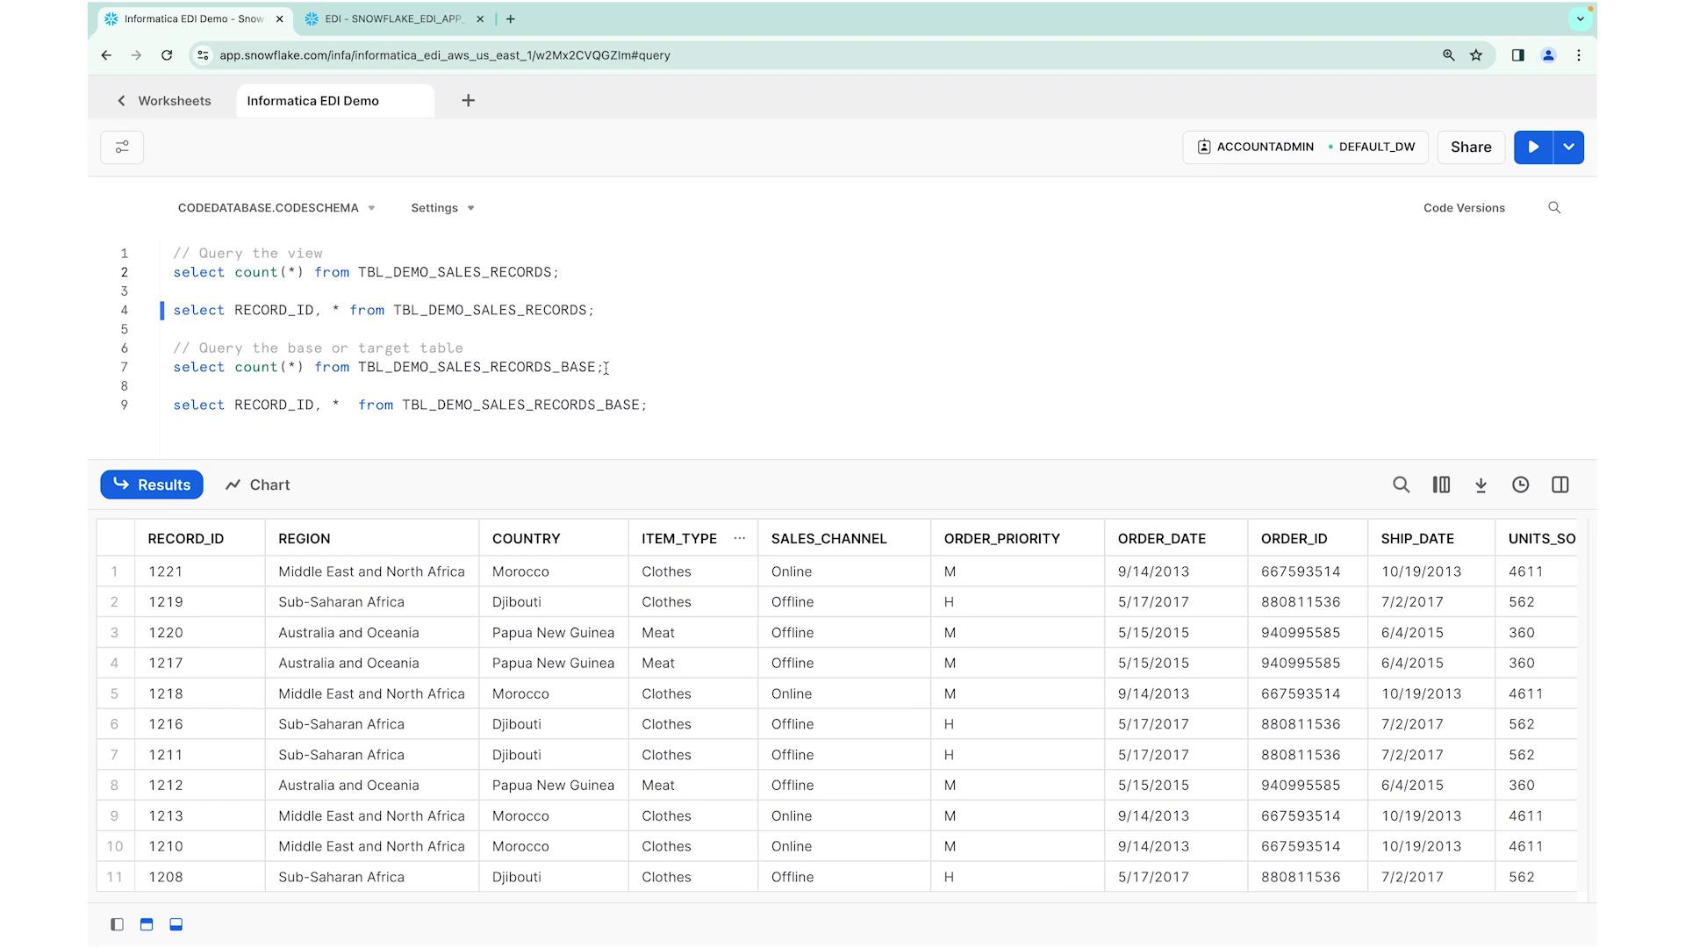
click(560, 271)
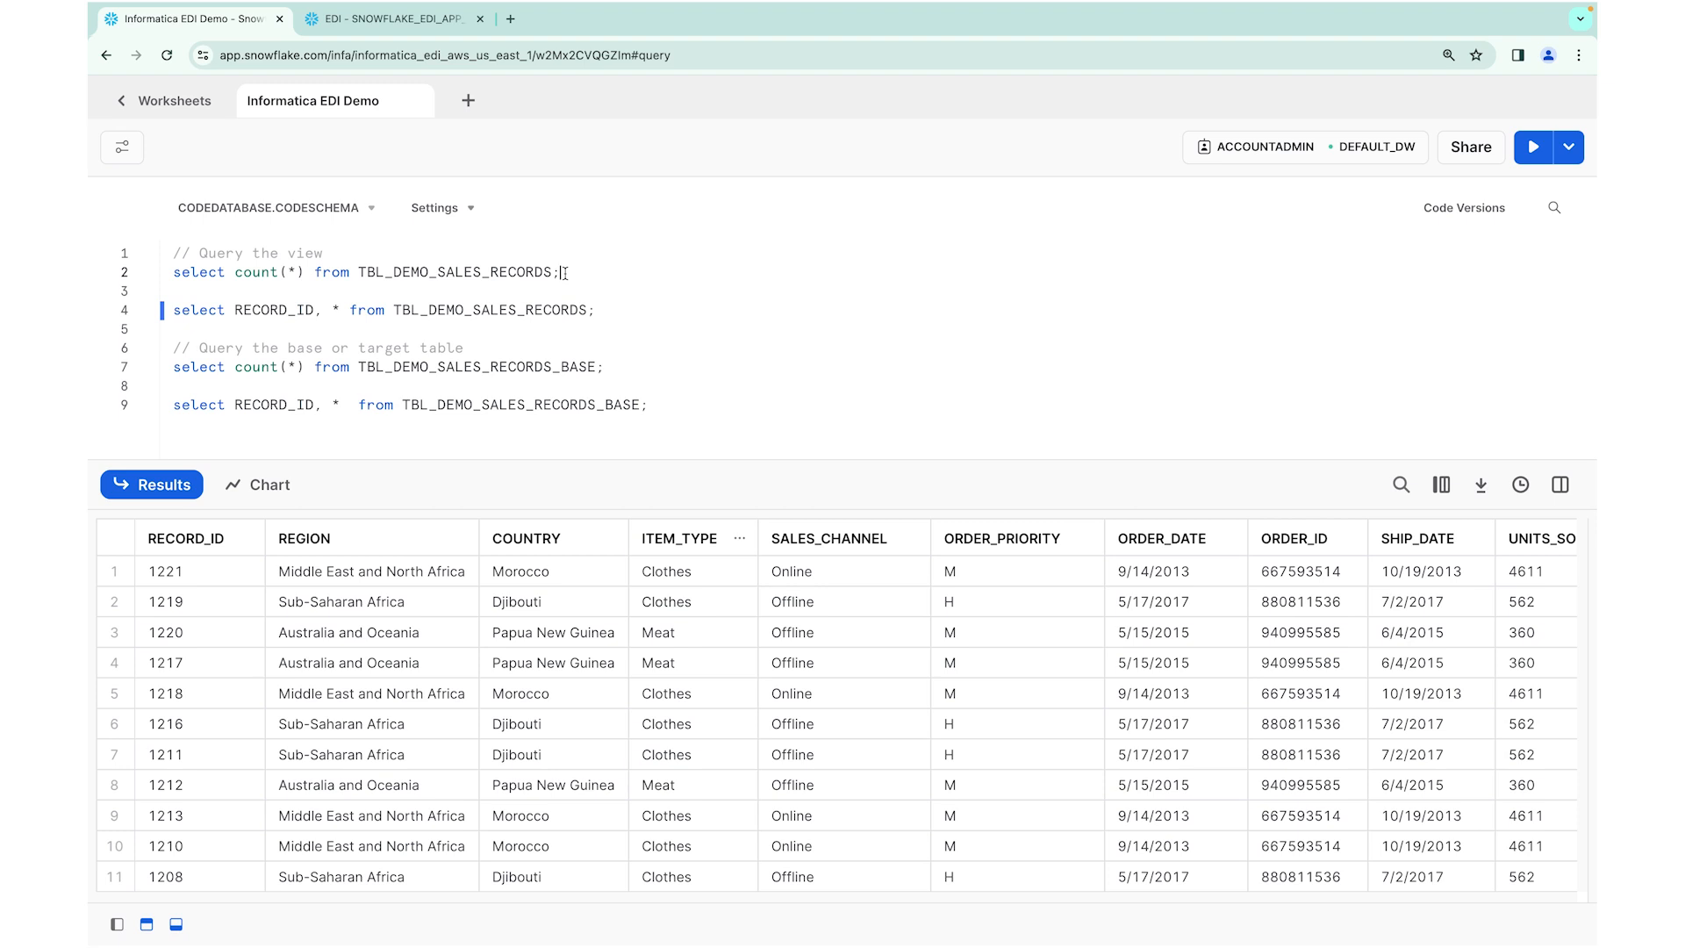
mouse_move(392, 18)
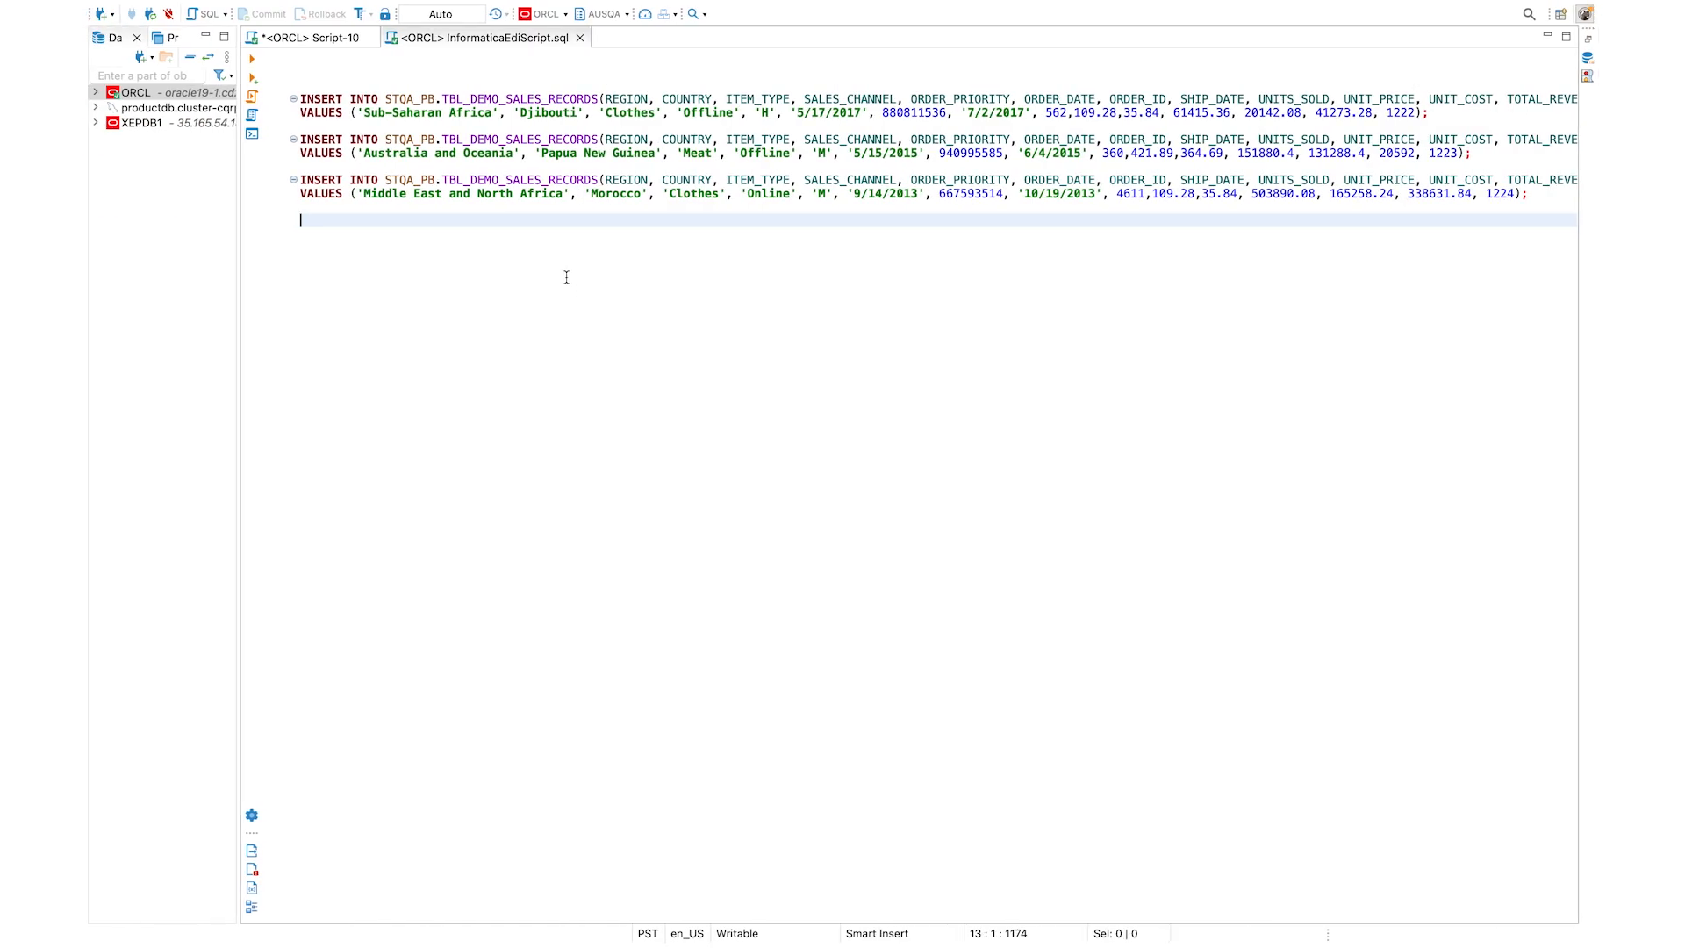
Execute the DBeaver script inserting Oracle sales records 1222–1224
right_click(566, 279)
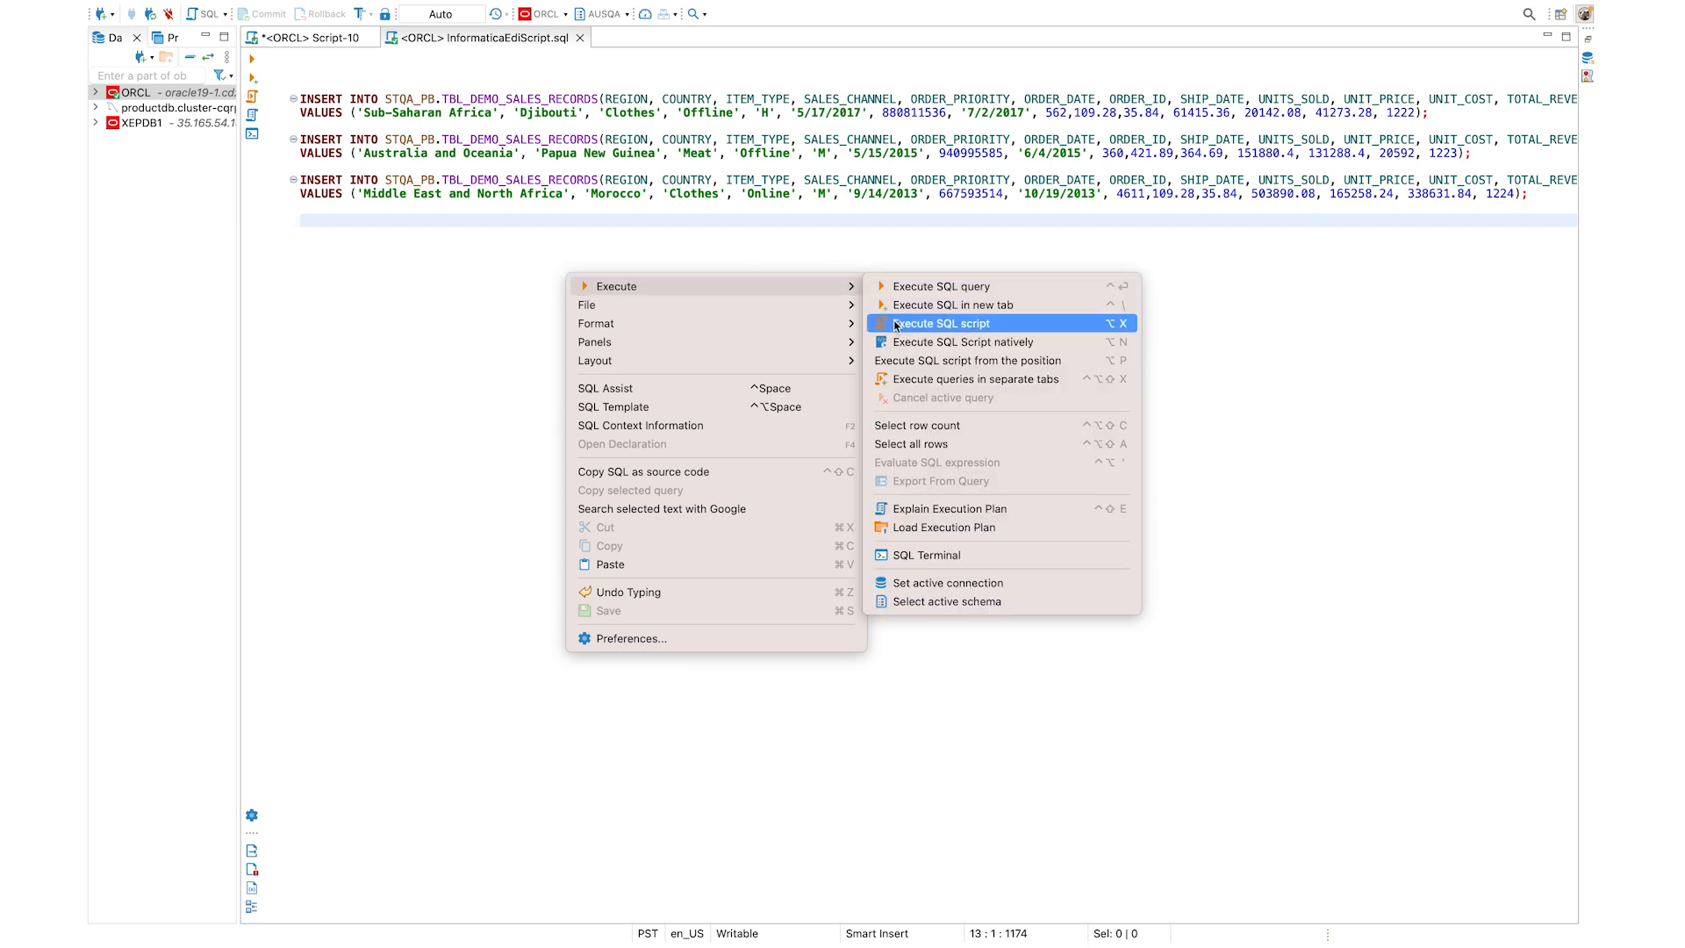
click(940, 324)
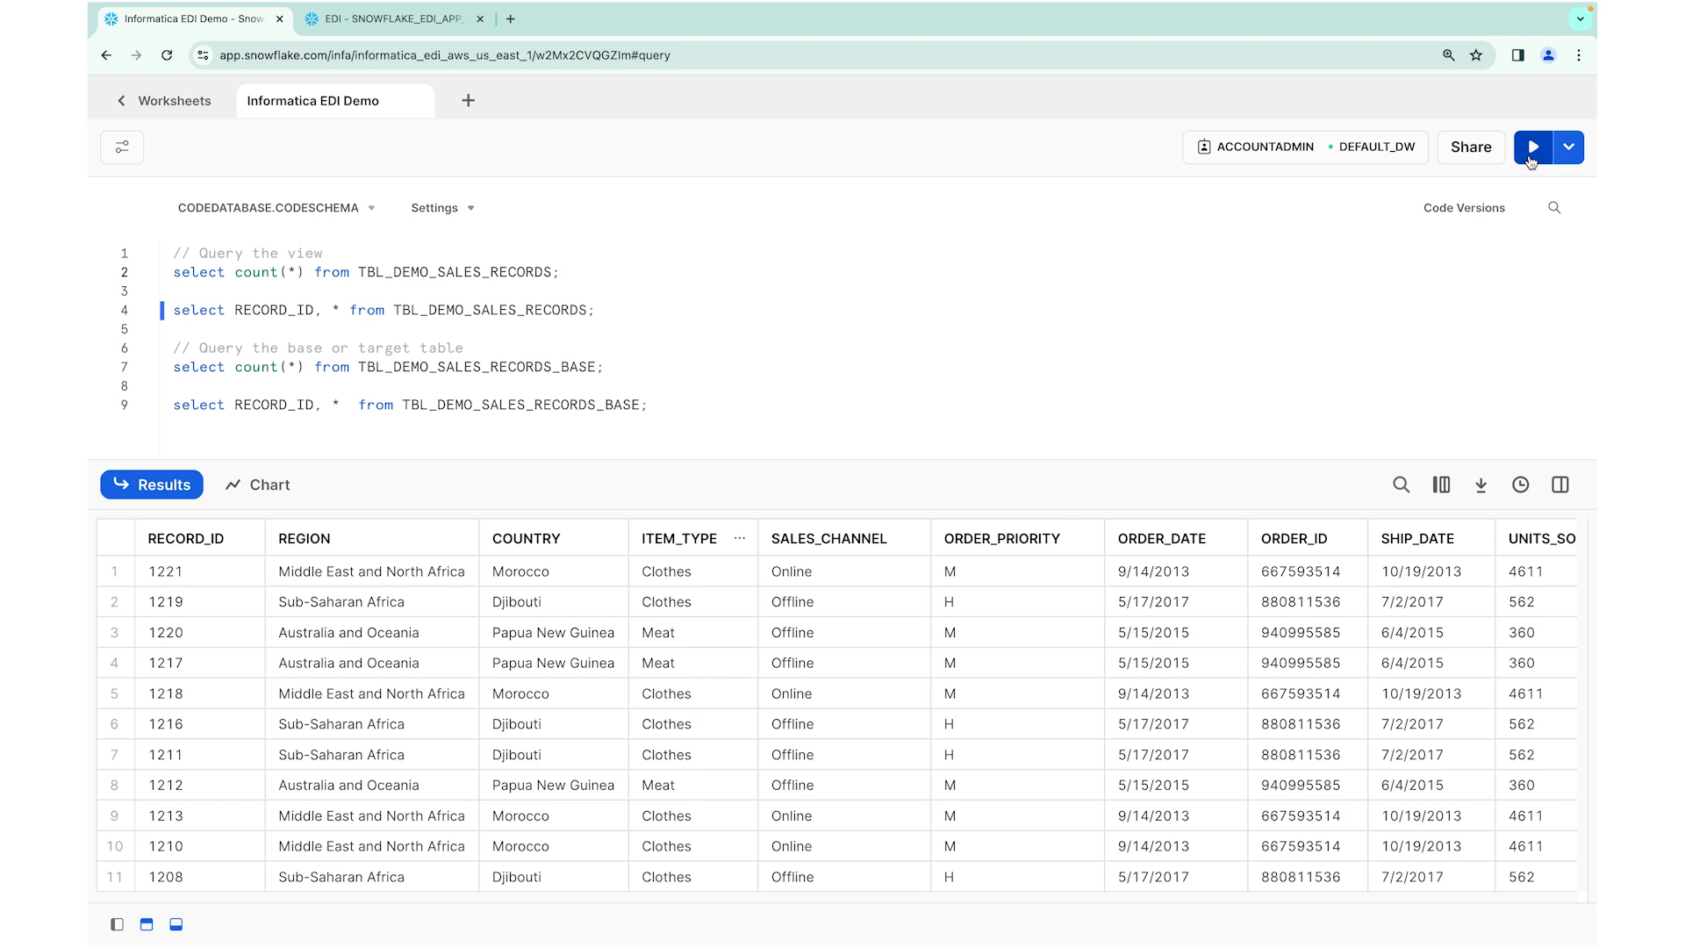
Rerun the view count (22) and listing with records 1222–1224, then run the base table count
click(1532, 147)
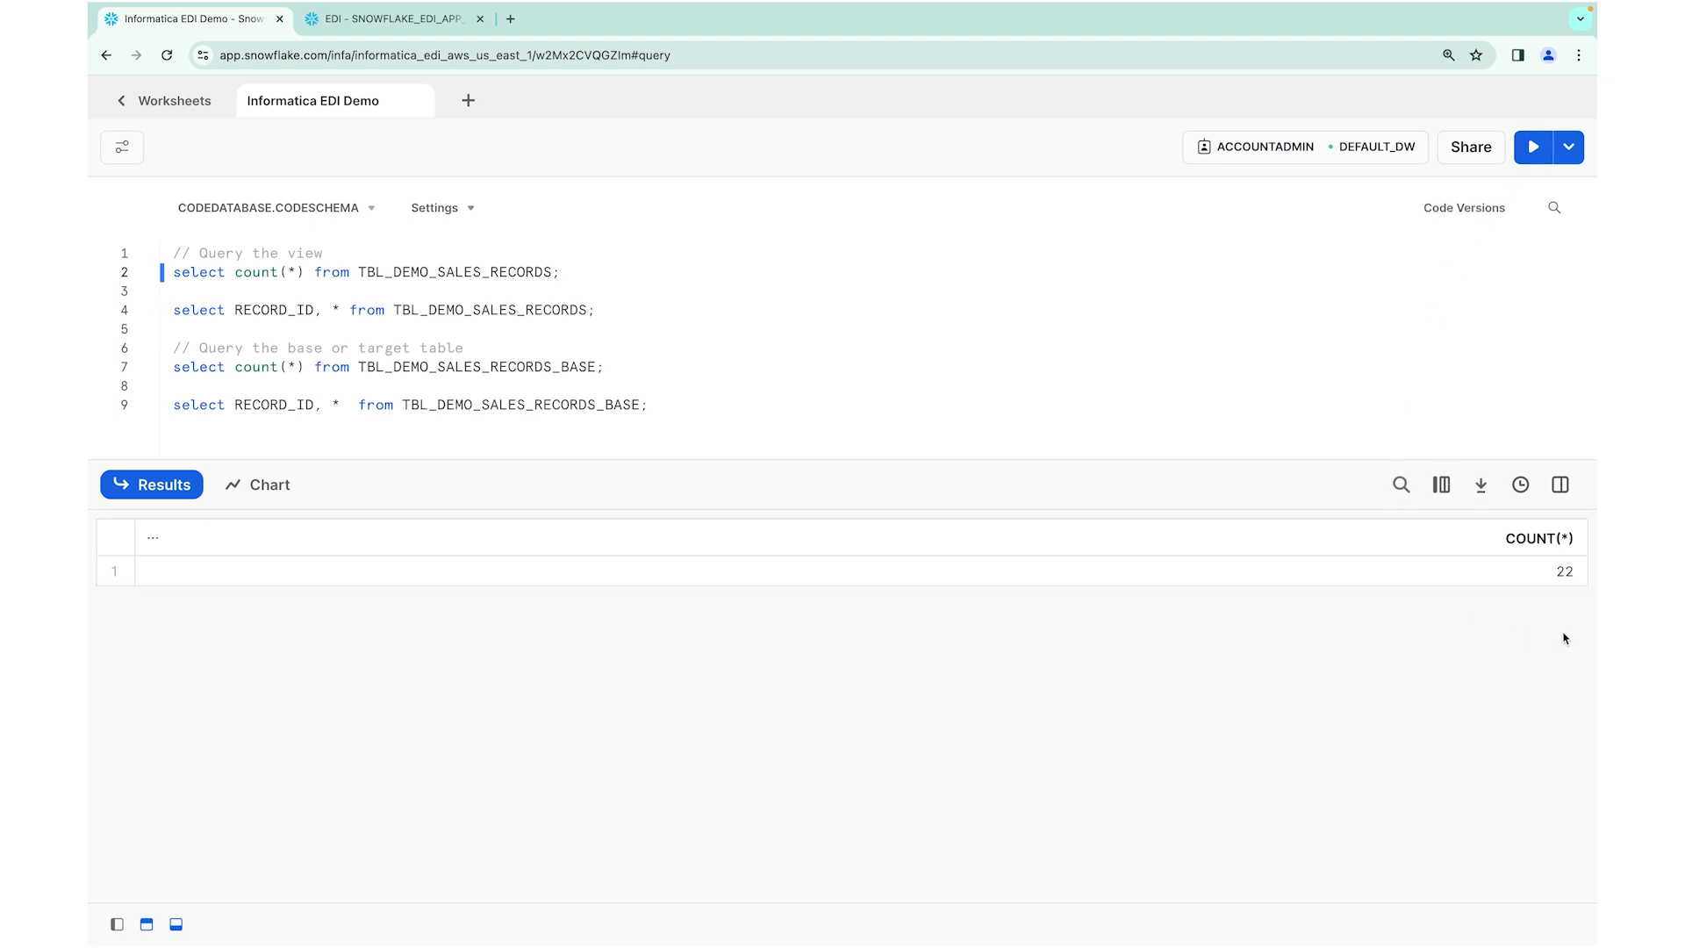
mouse_move(1054, 406)
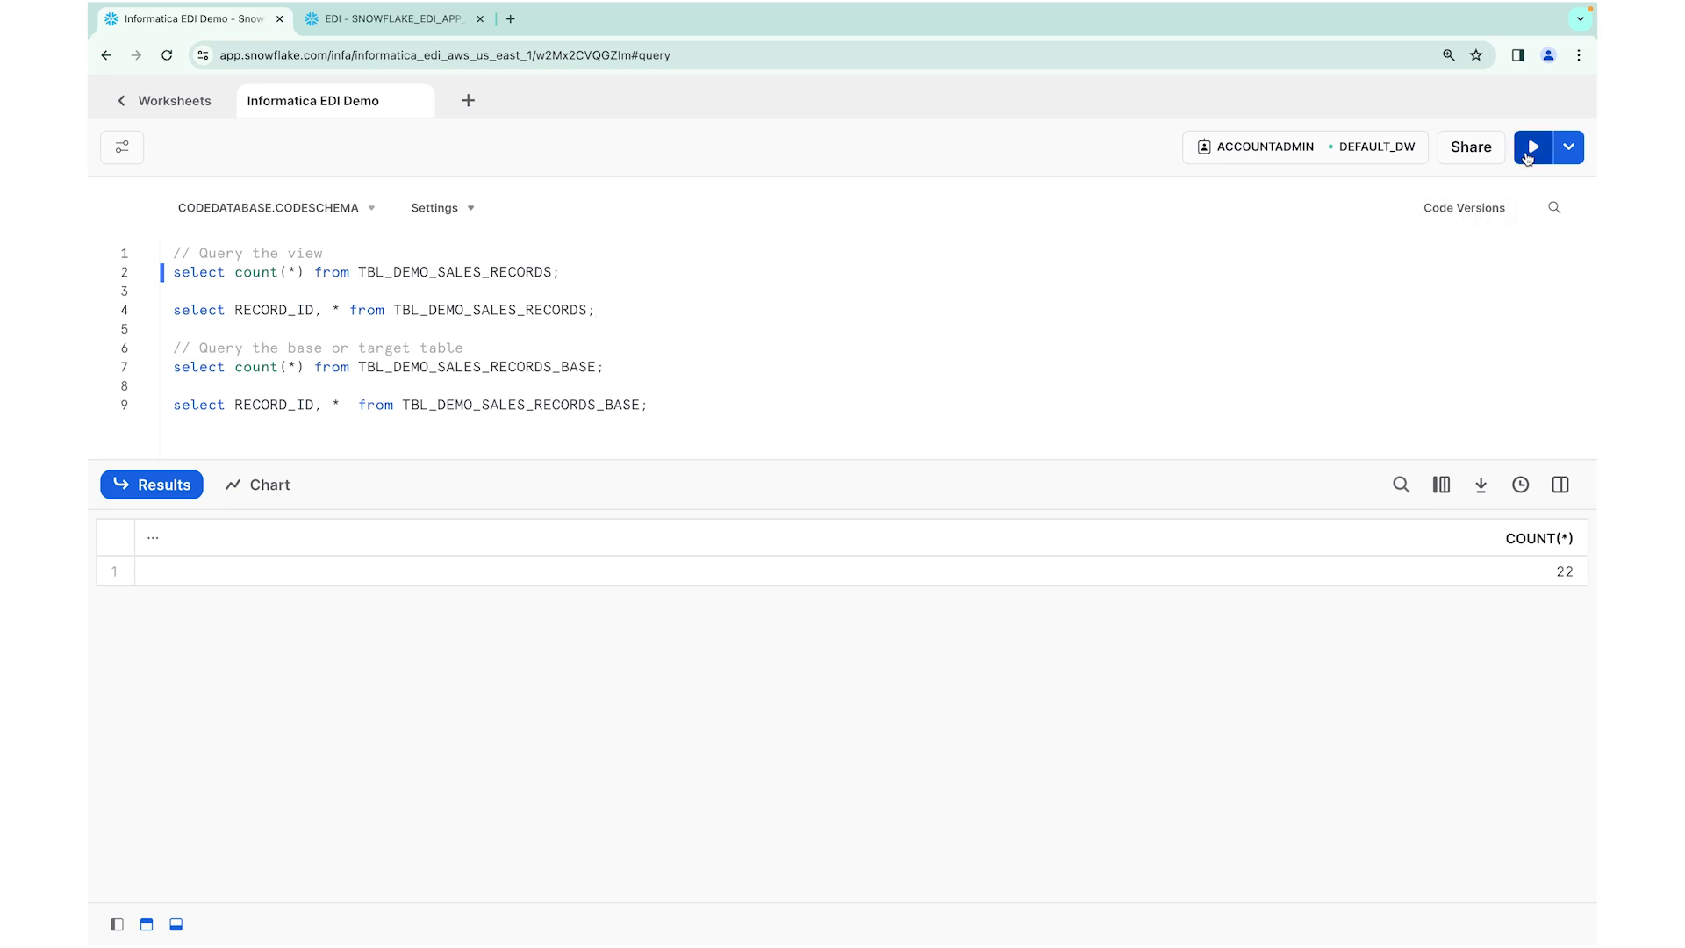
click(1531, 148)
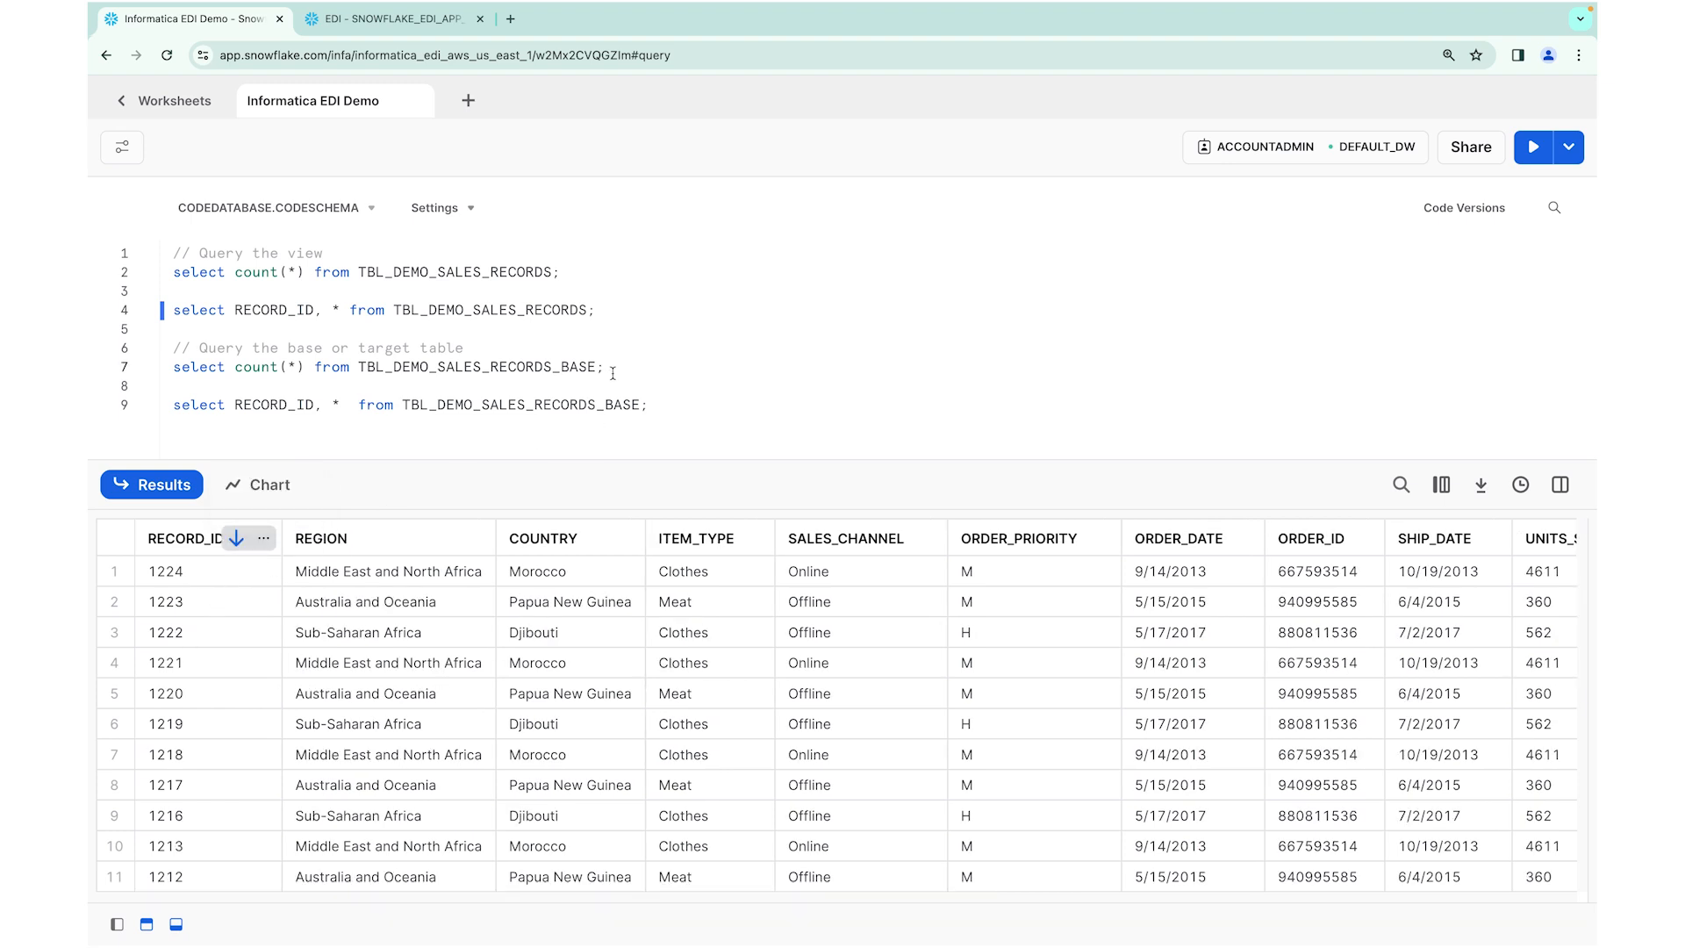
click(1533, 147)
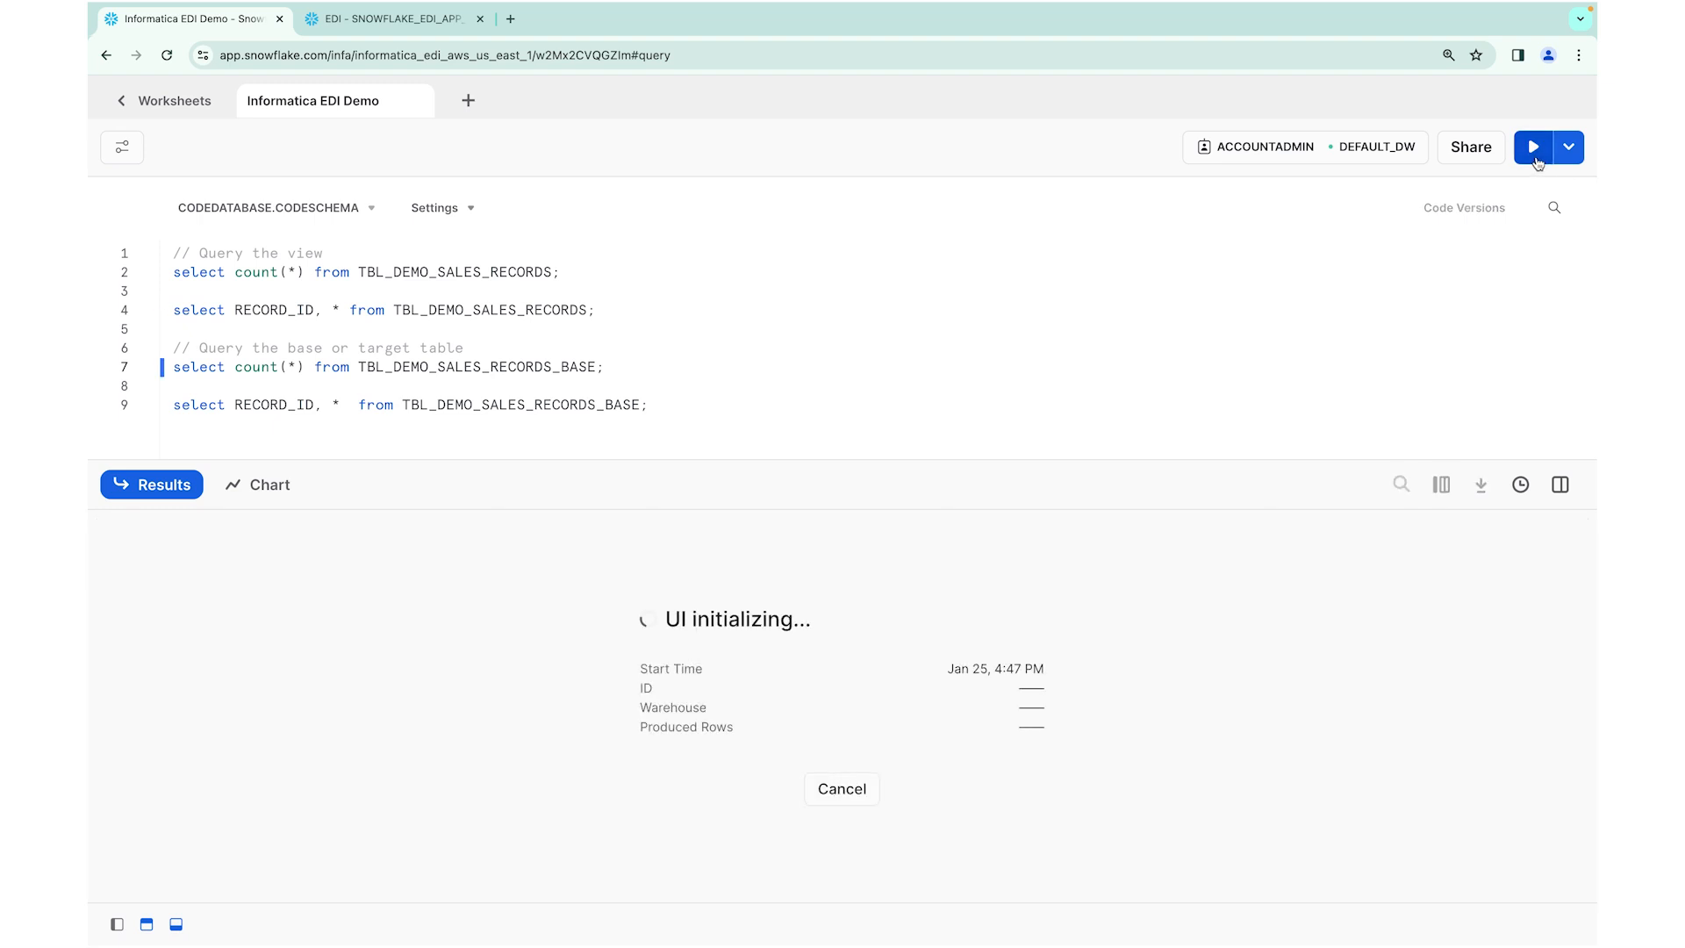